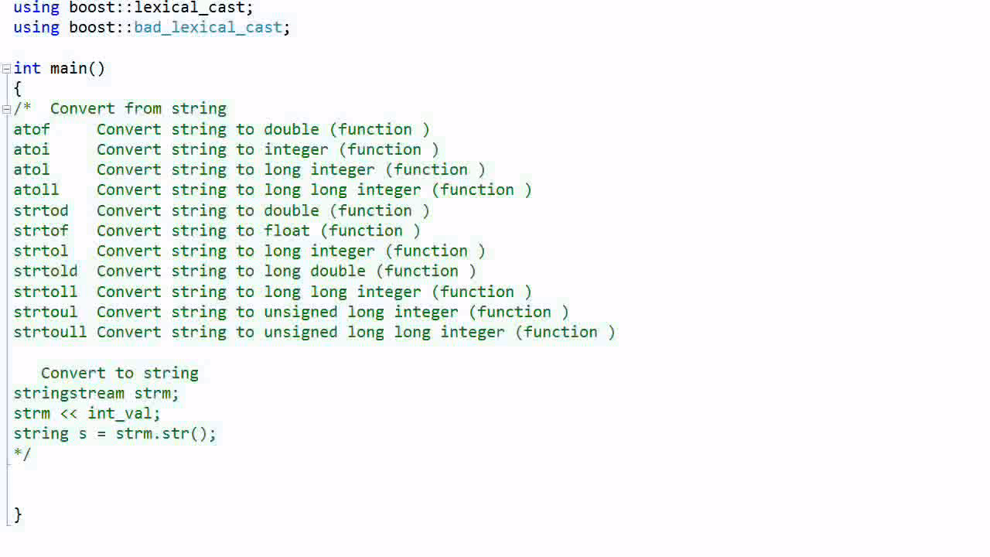
Step: Place the caret at the end of the strm.str() line after briefly selecting the from-string function list
click(203, 371)
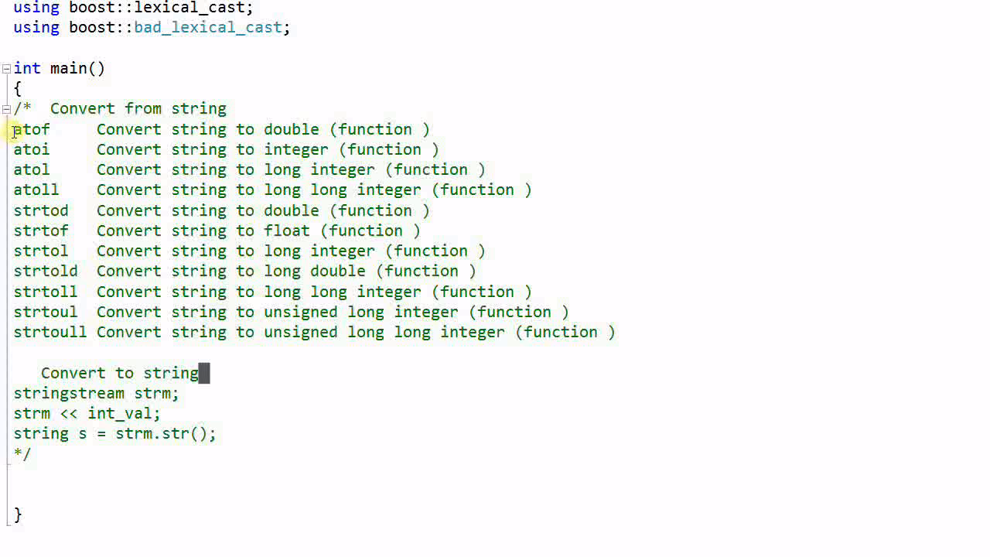
drag(13, 129, 616, 331)
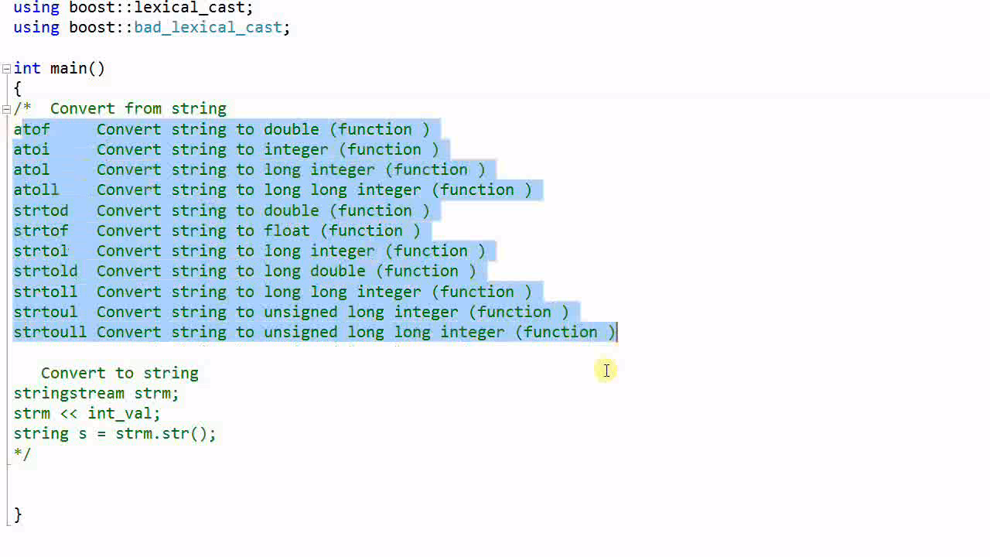
click(604, 364)
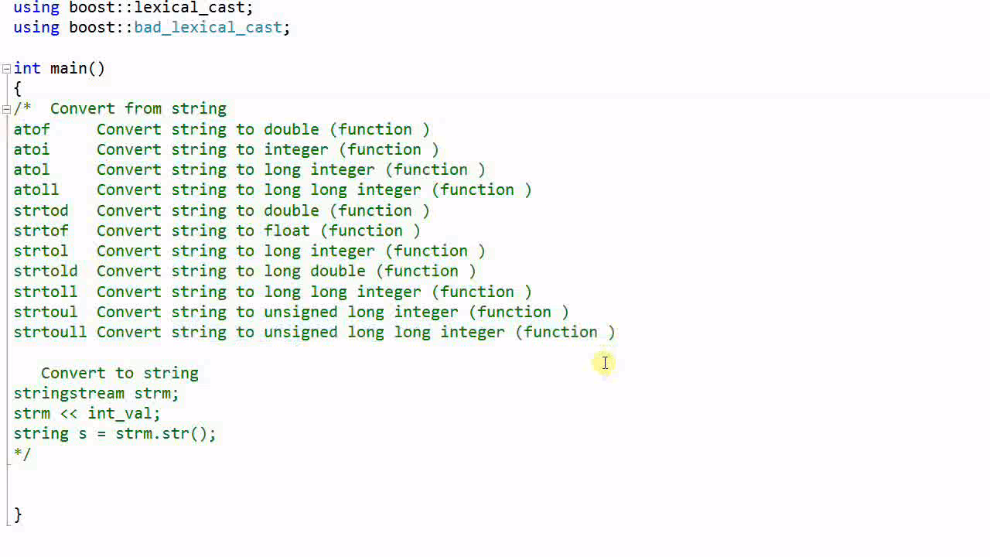
click(200, 371)
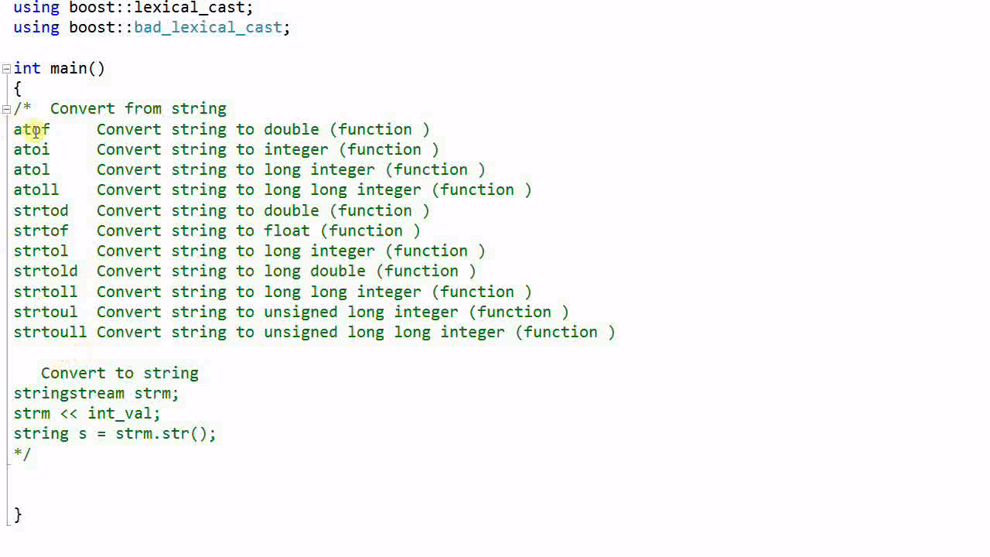
mouse_move(19, 149)
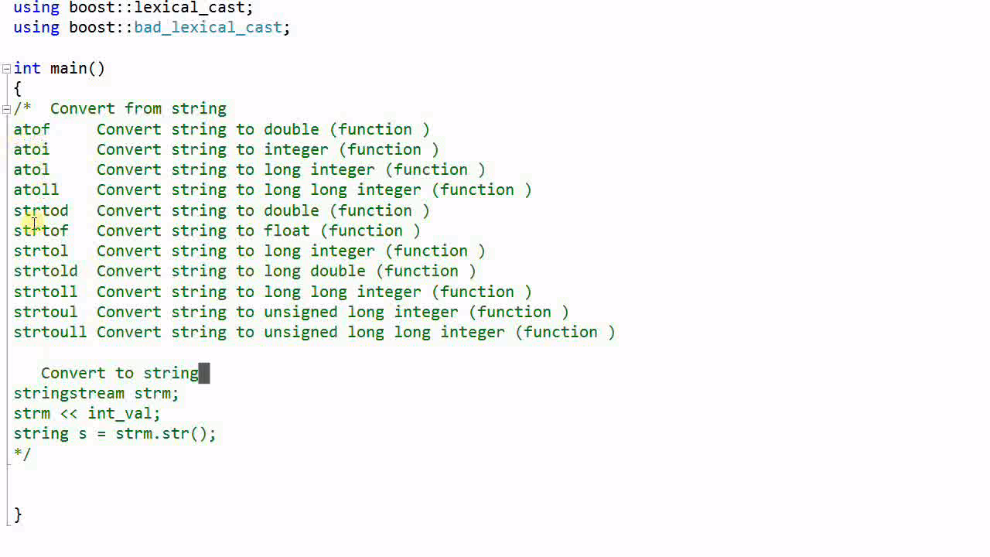
mouse_move(58, 215)
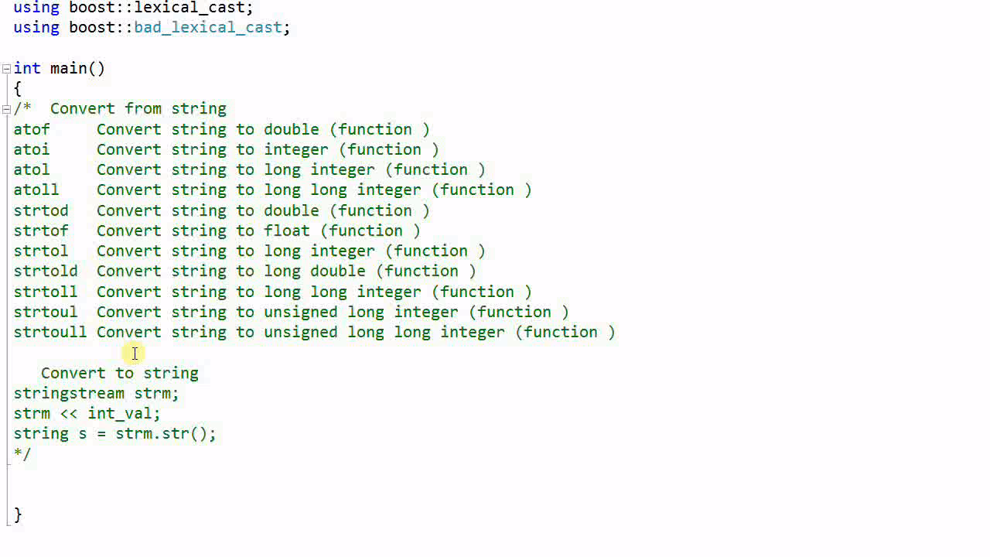
drag(12, 392, 220, 433)
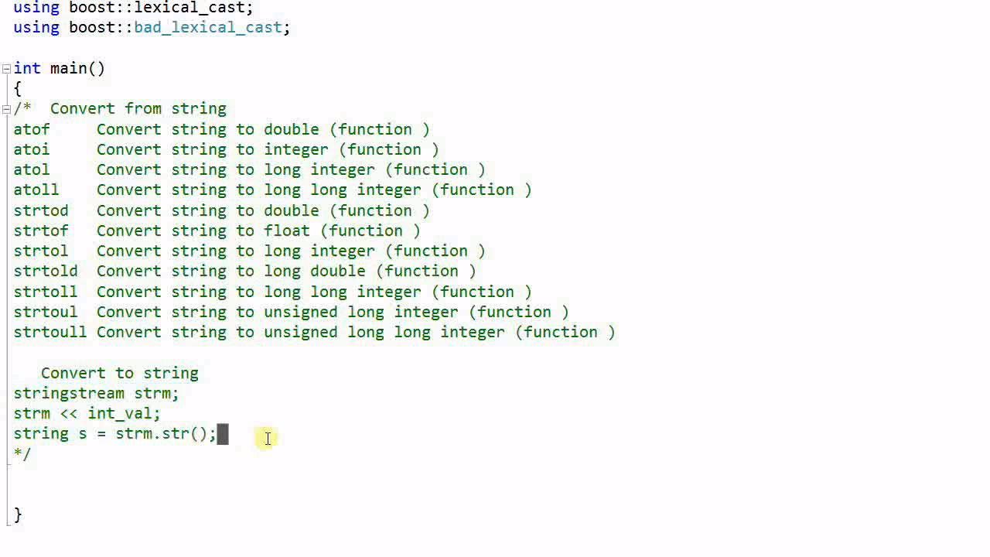
click(183, 392)
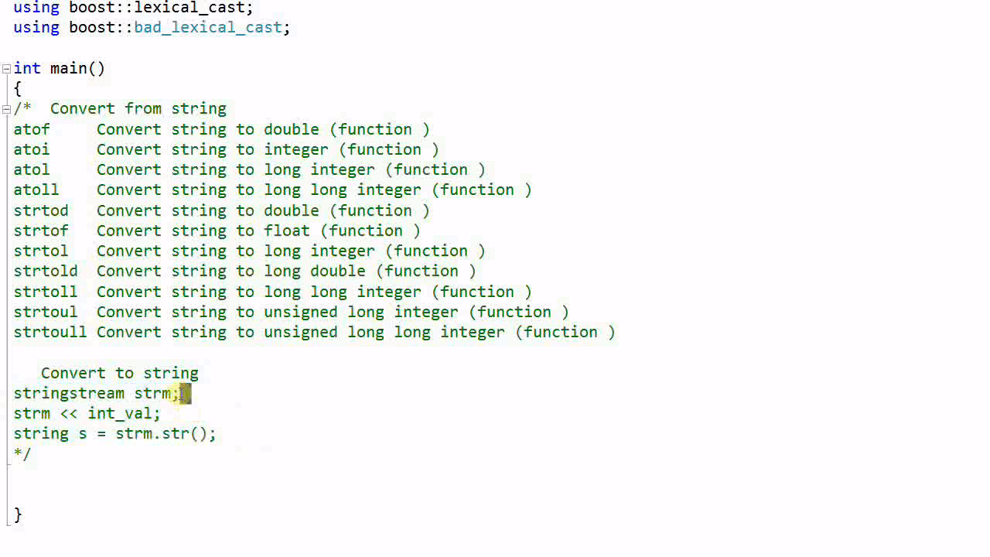
mouse_move(169, 421)
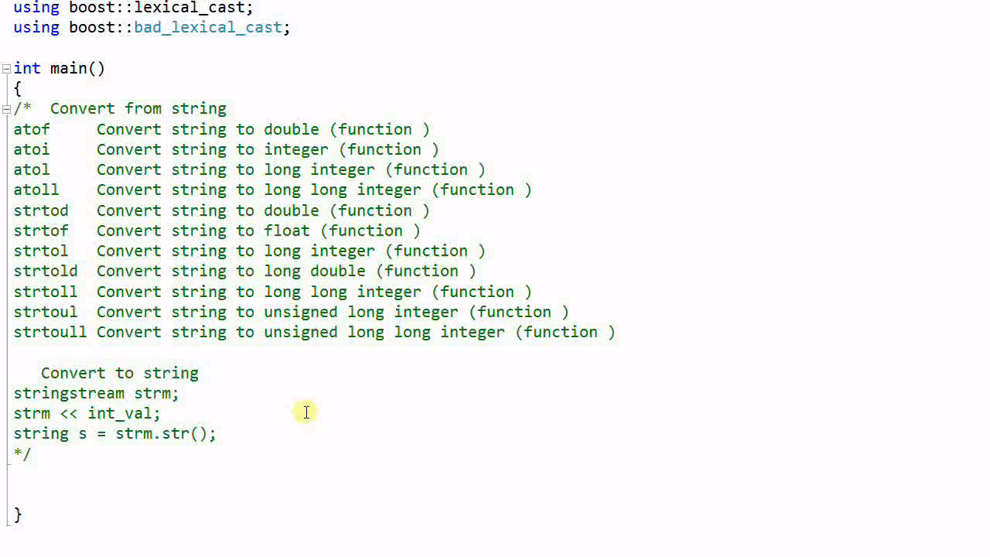
mouse_move(290, 411)
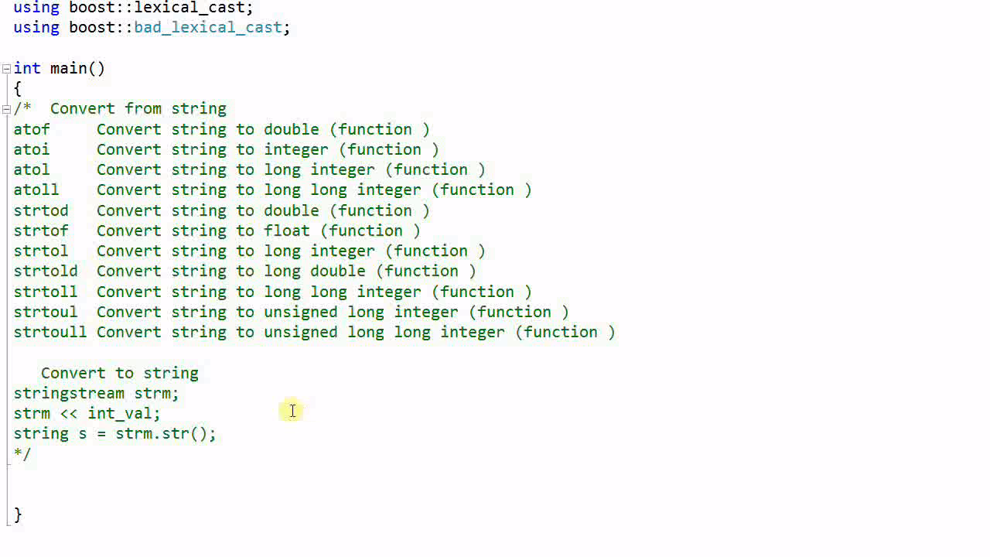
mouse_move(352, 435)
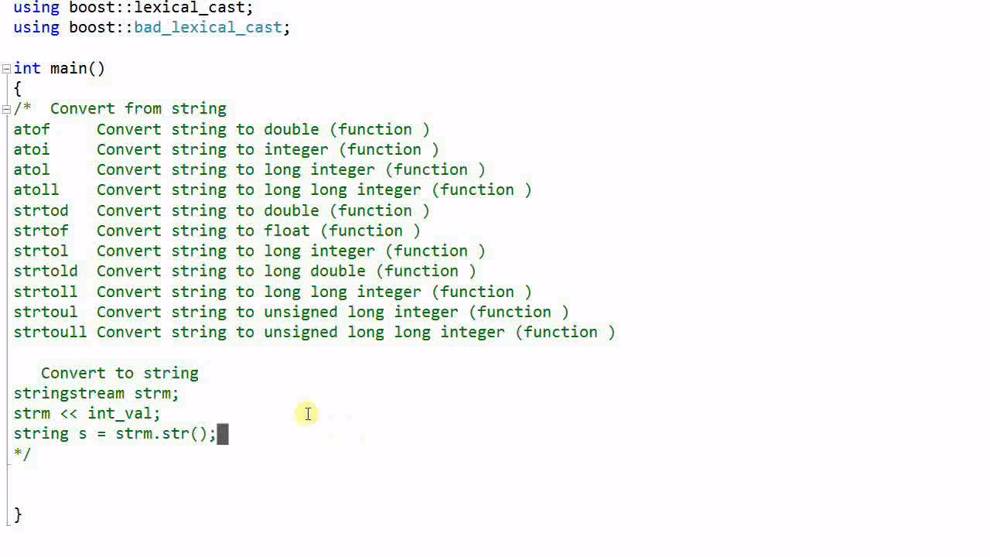
mouse_move(247, 432)
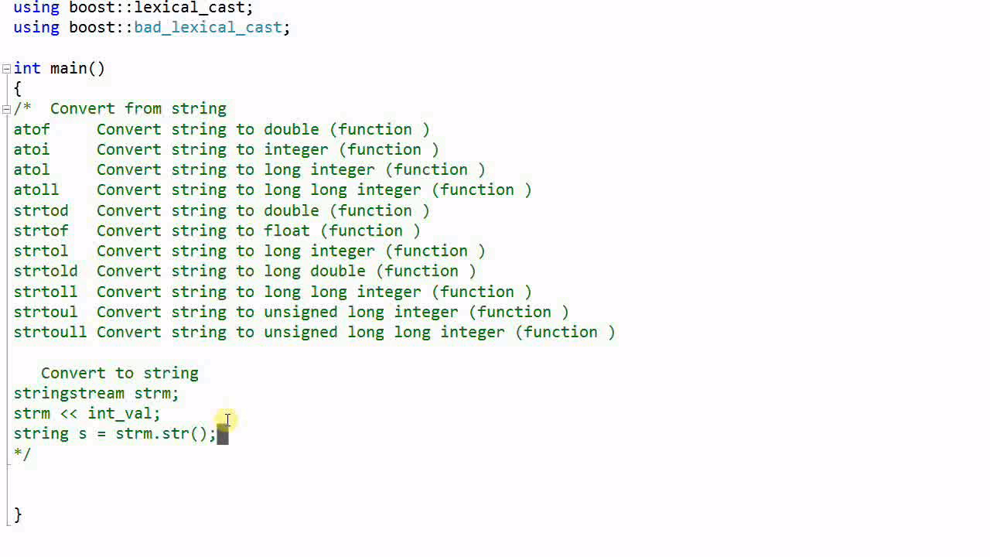
mouse_move(513, 376)
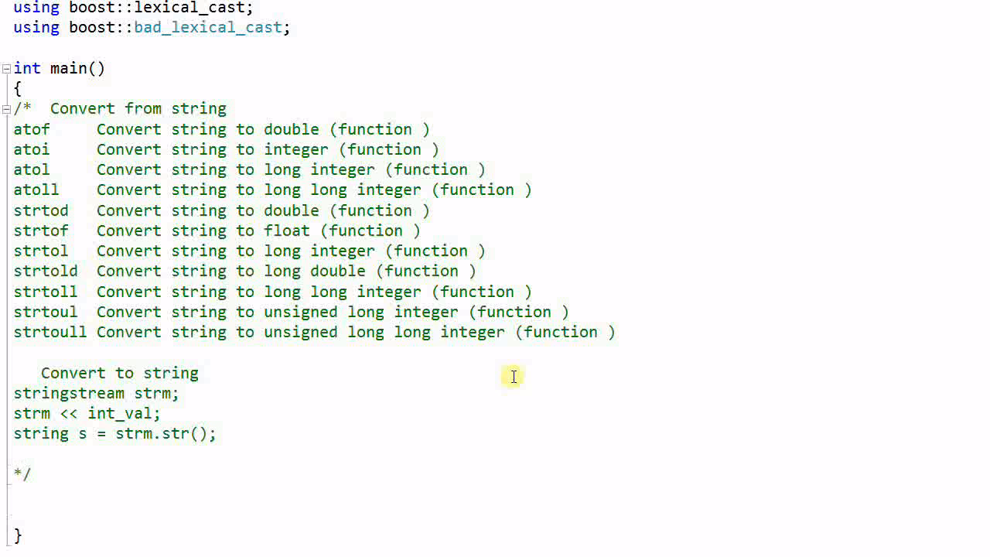
Step: Add sprintf(), sscanf() and itoa // non-santdard to the conversion-functions comment
text(sprintf()
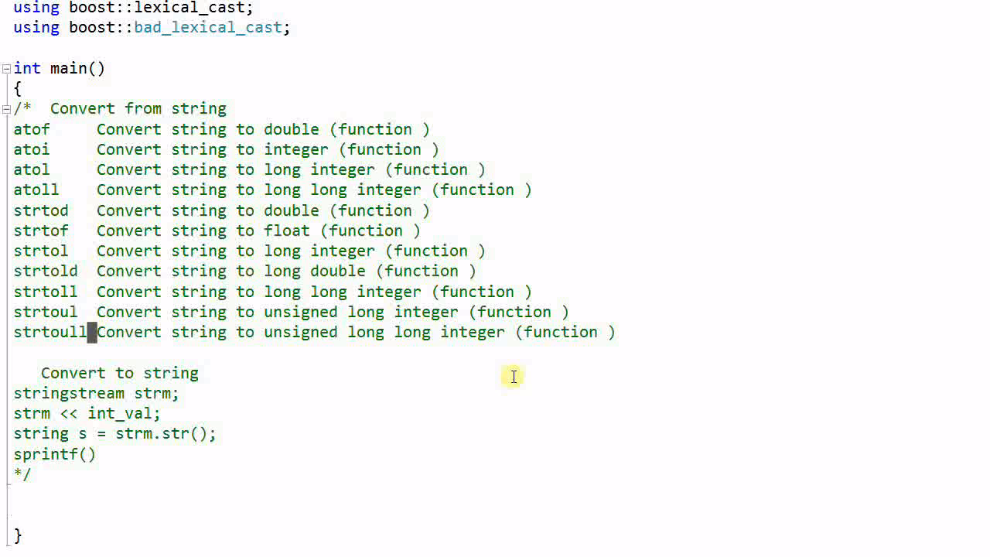
text(sscanf)
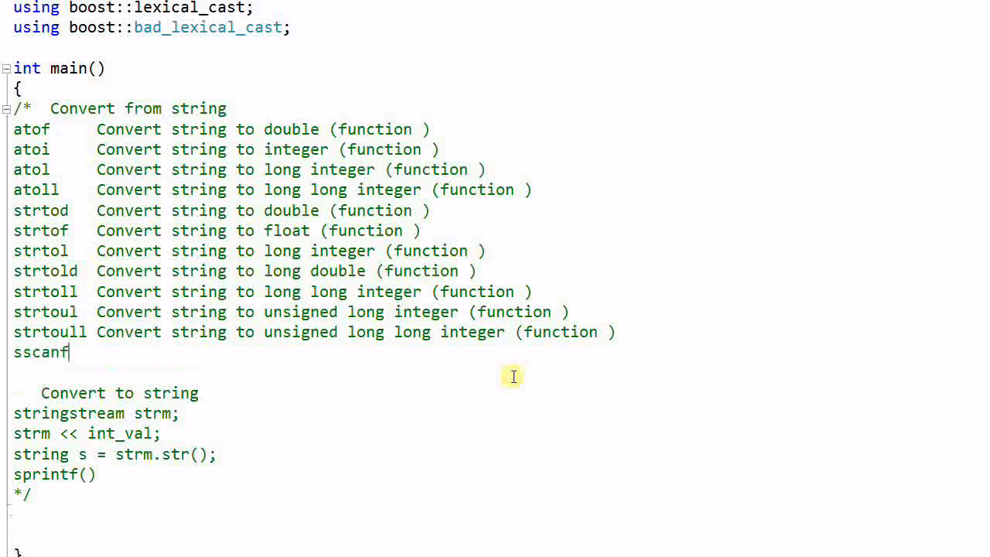
text(())
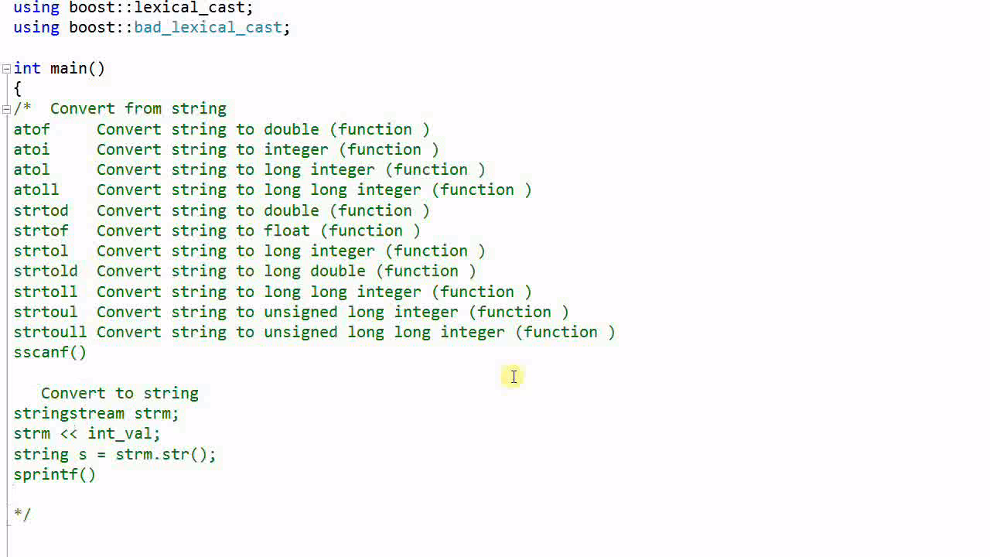
text(itoa)
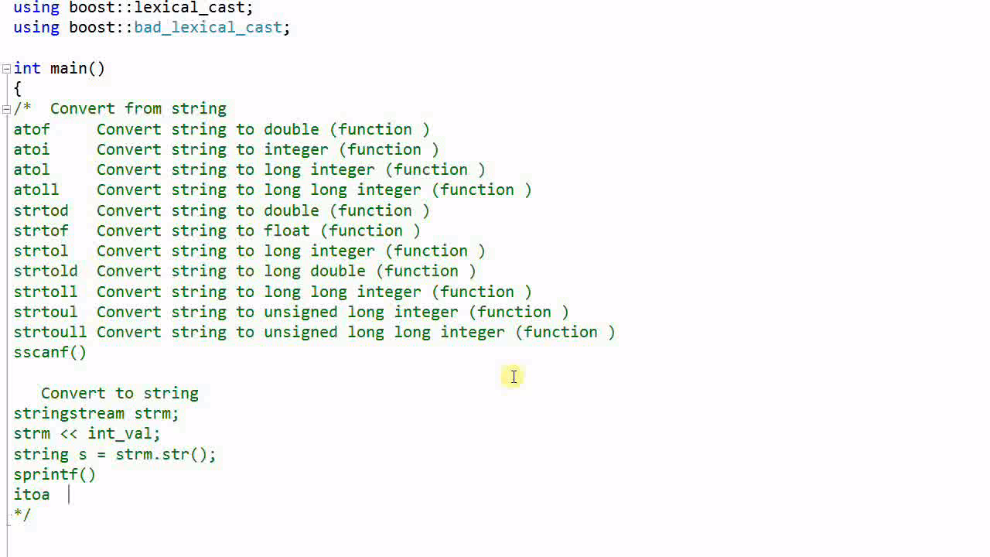
text(// non-)
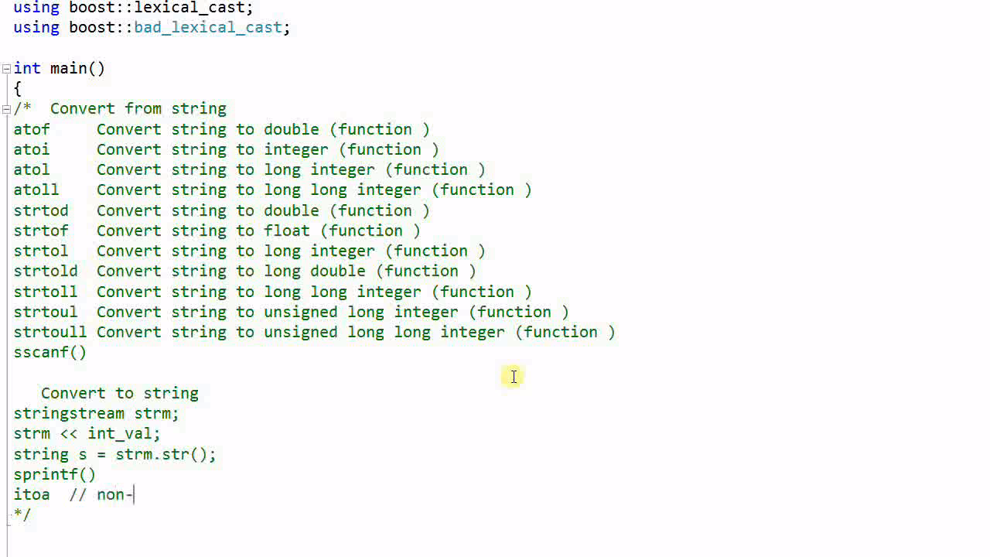
text(santdard)
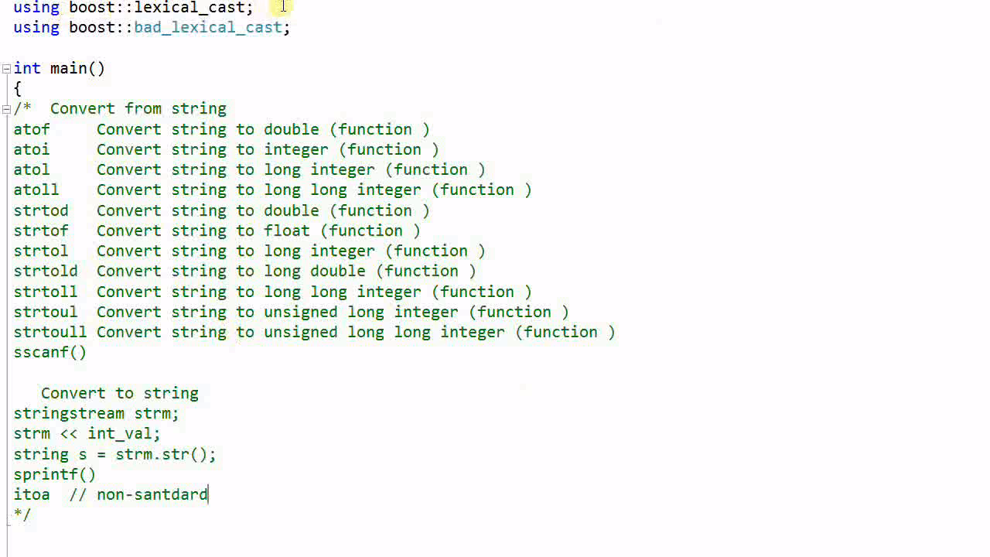
mouse_move(485, 81)
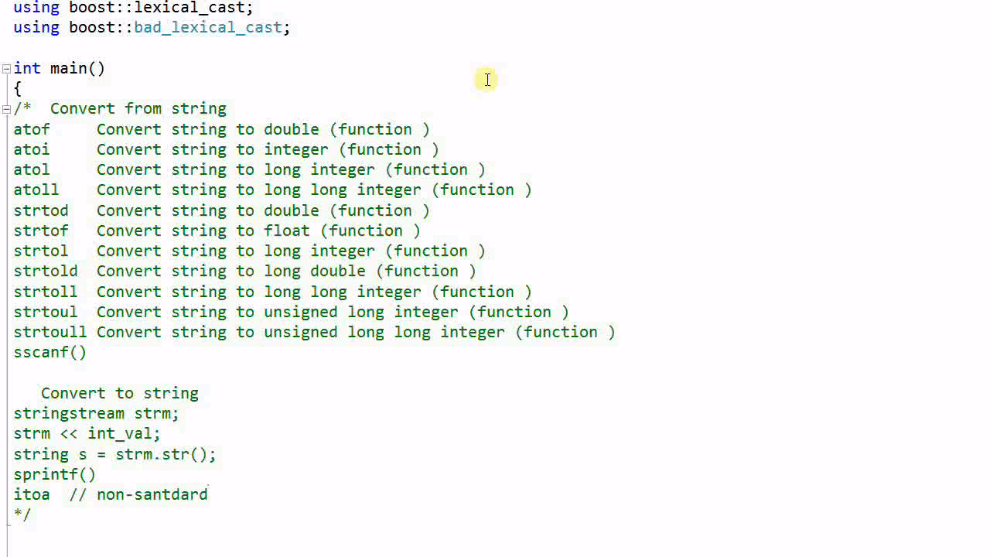
mouse_move(626, 192)
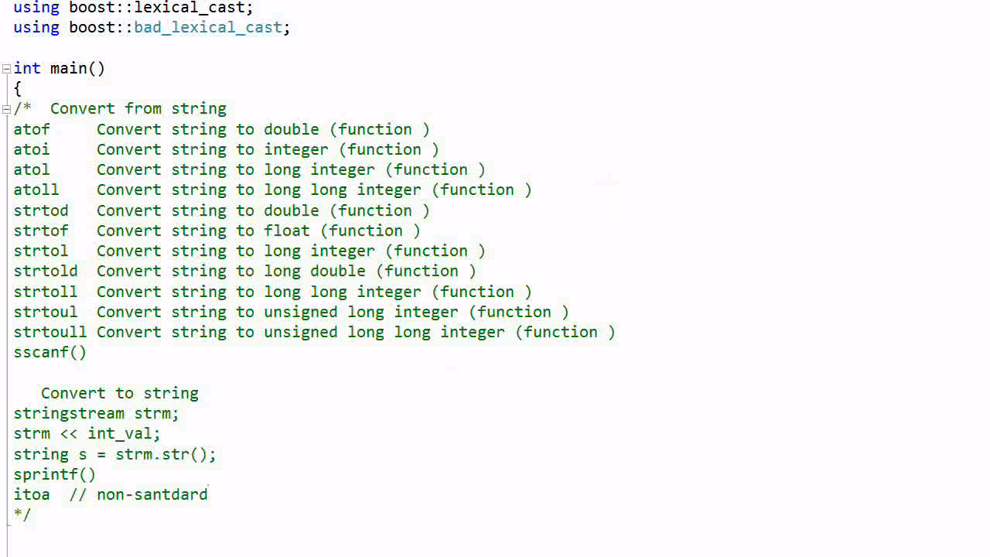
mouse_move(649, 424)
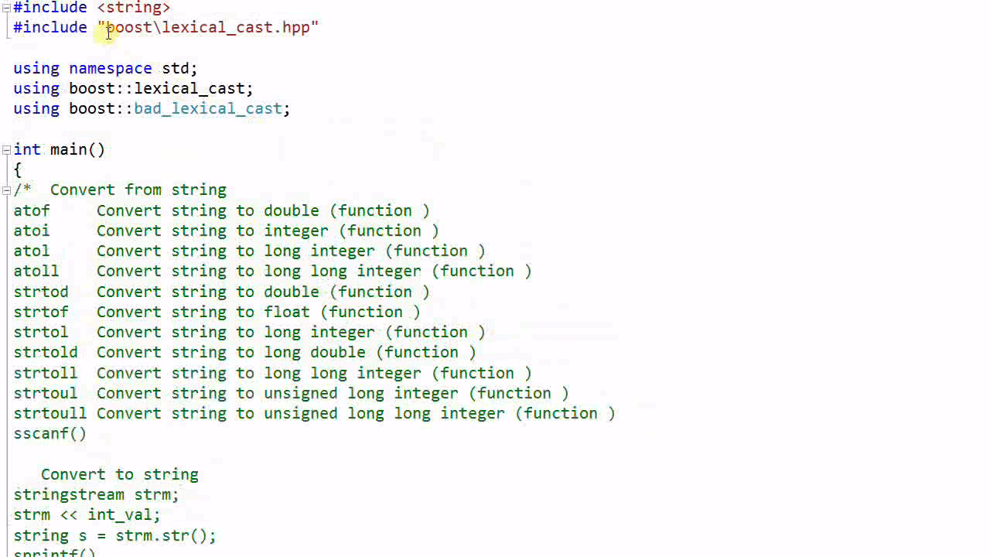
mouse_move(302, 34)
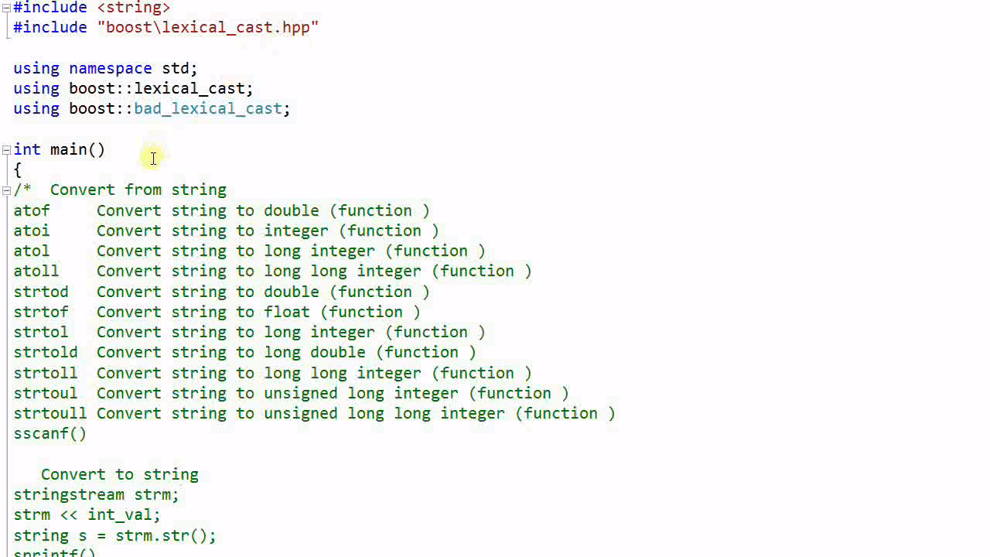
Step: Declare int s = 23 and string str = lexical_cast<string>(s) at the top of main
key(Return)
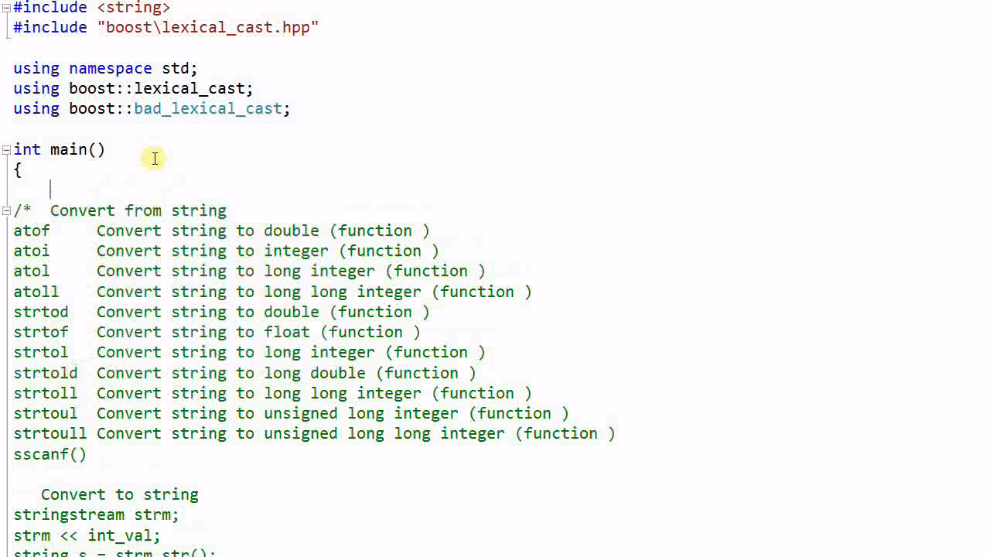
text(int s =)
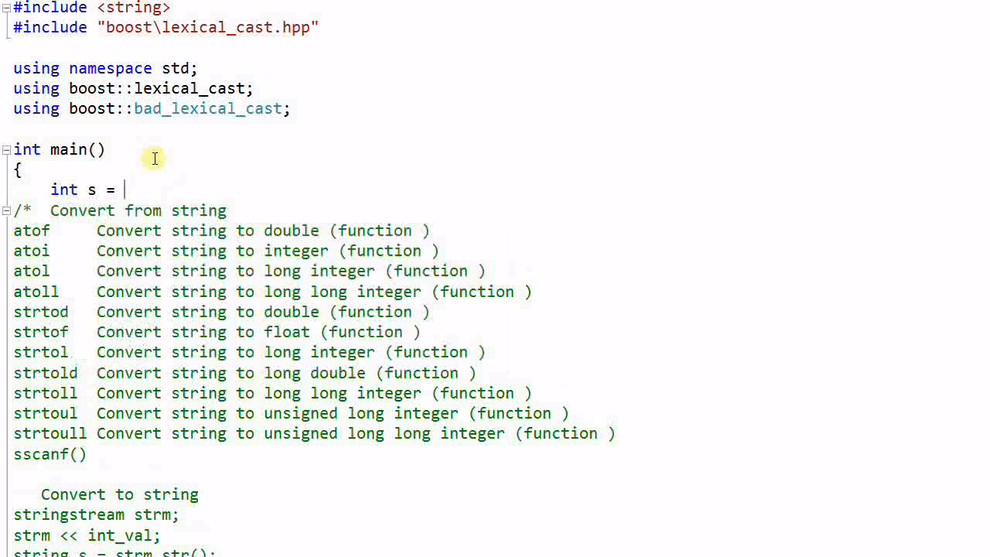
text(23)
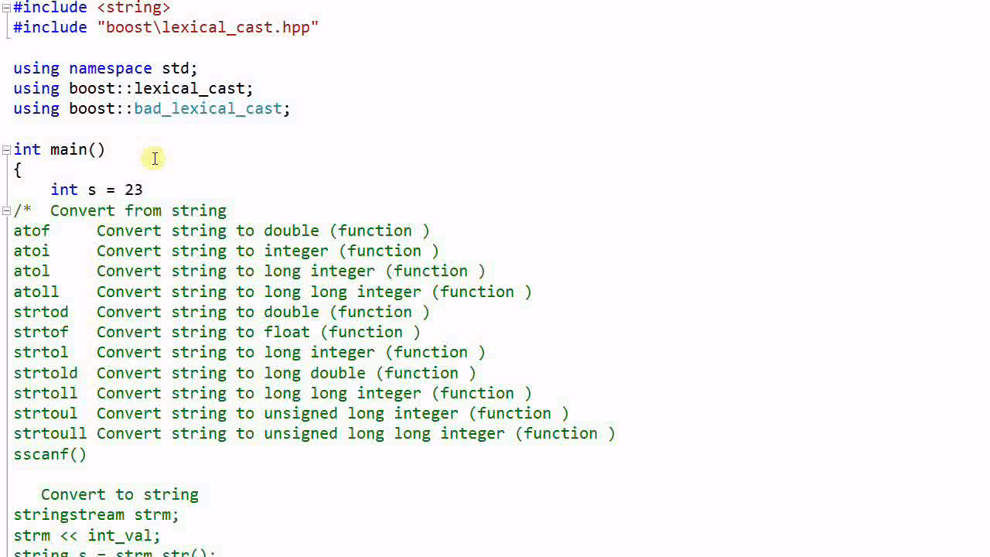
text(;)
text(string str)
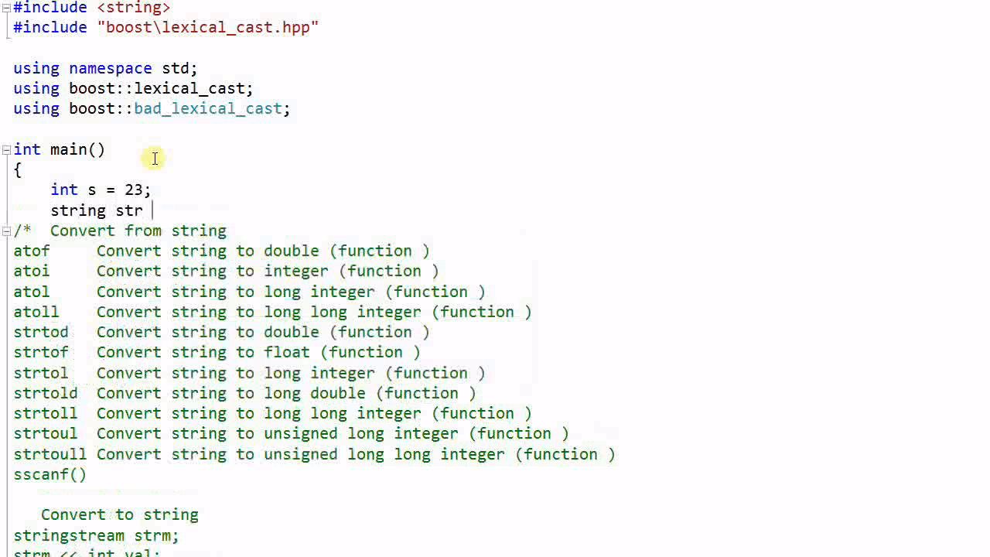
text(= lexical_cast<string>(s);)
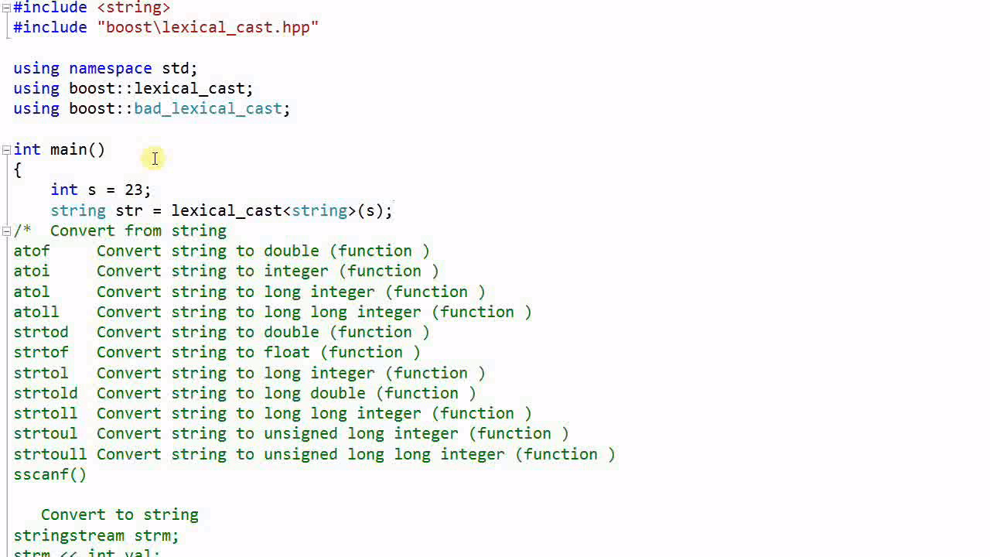
key(Return)
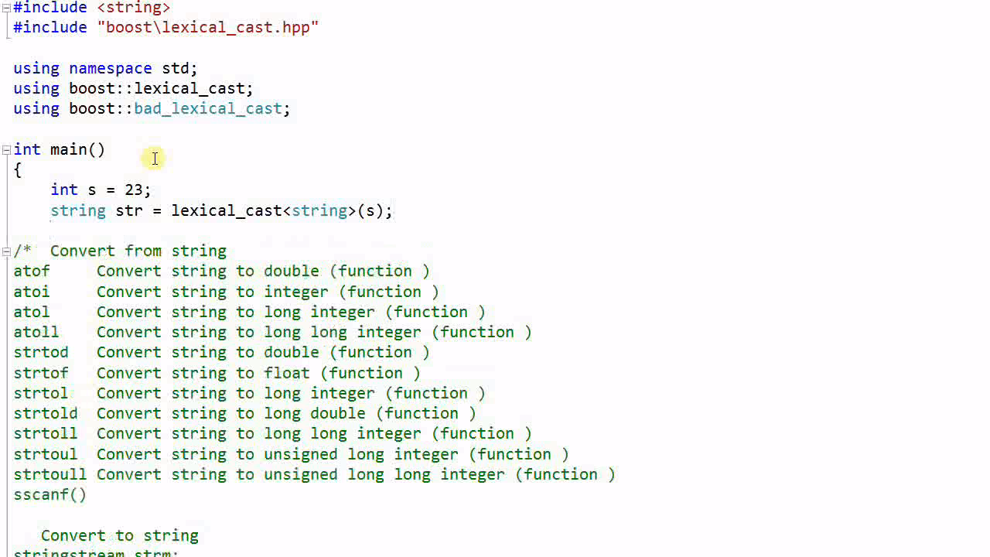
Step: Write str = "Message: " + lexical_cast<string>('A') + "=" + lexical_cast<string>(34.5);
text(str)
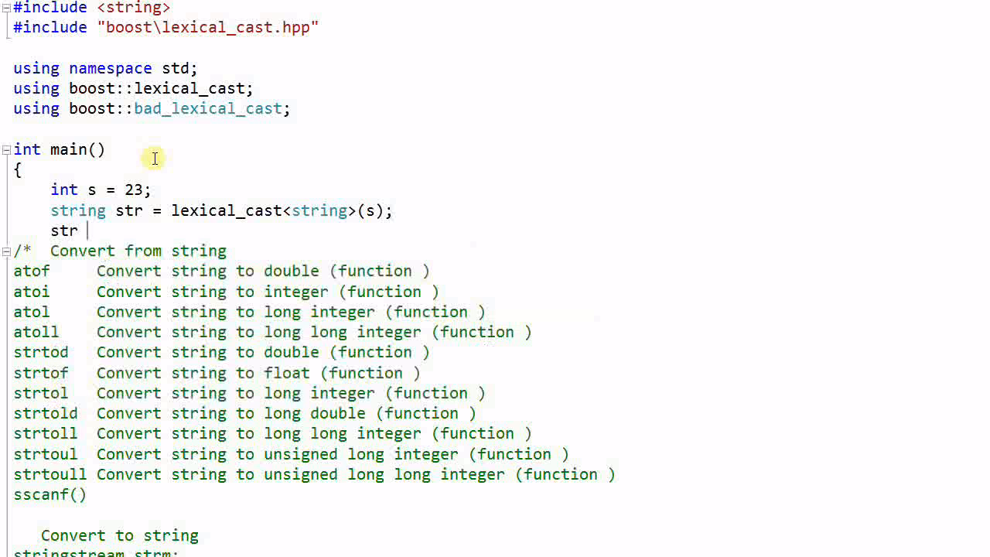
text(= "Messa)
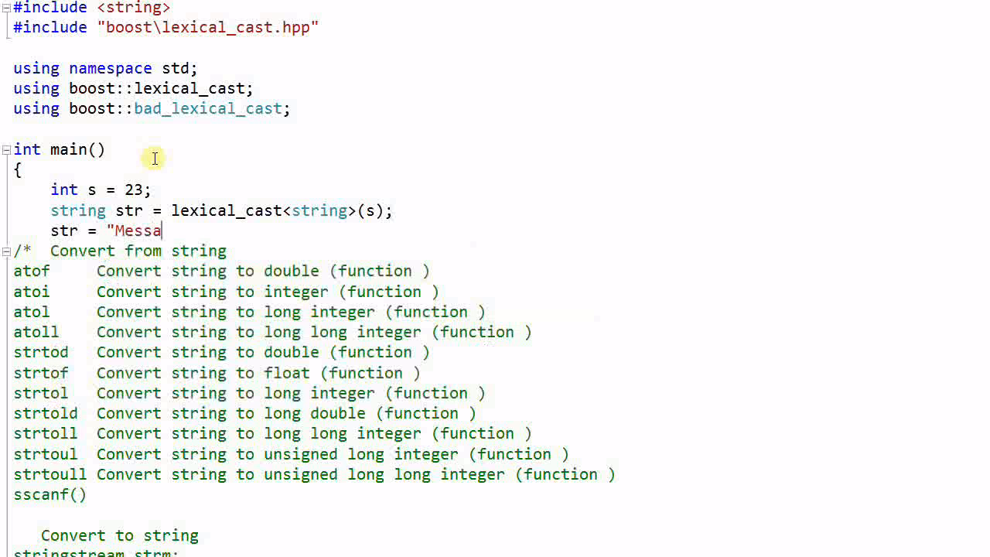
text(ge: " +)
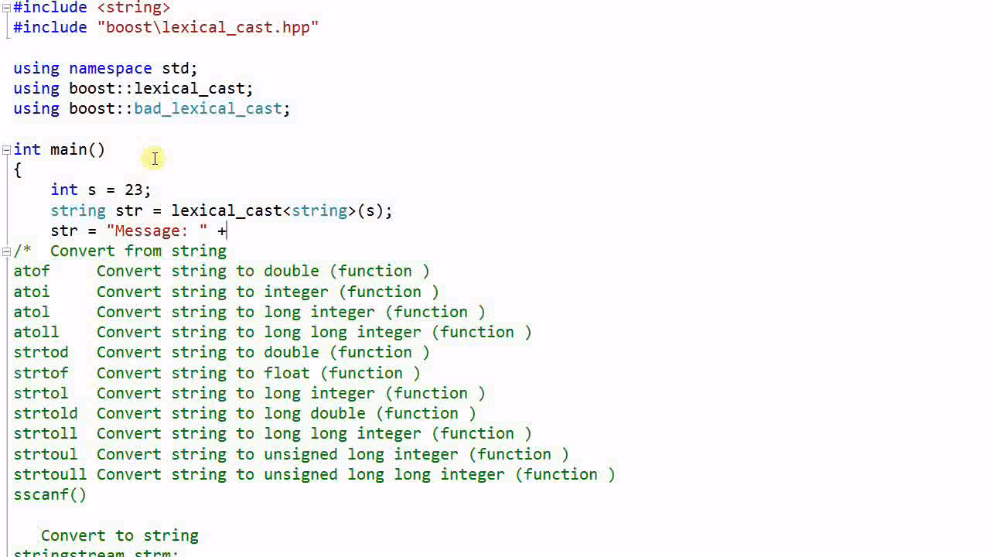
text(lexical_cast<string>()
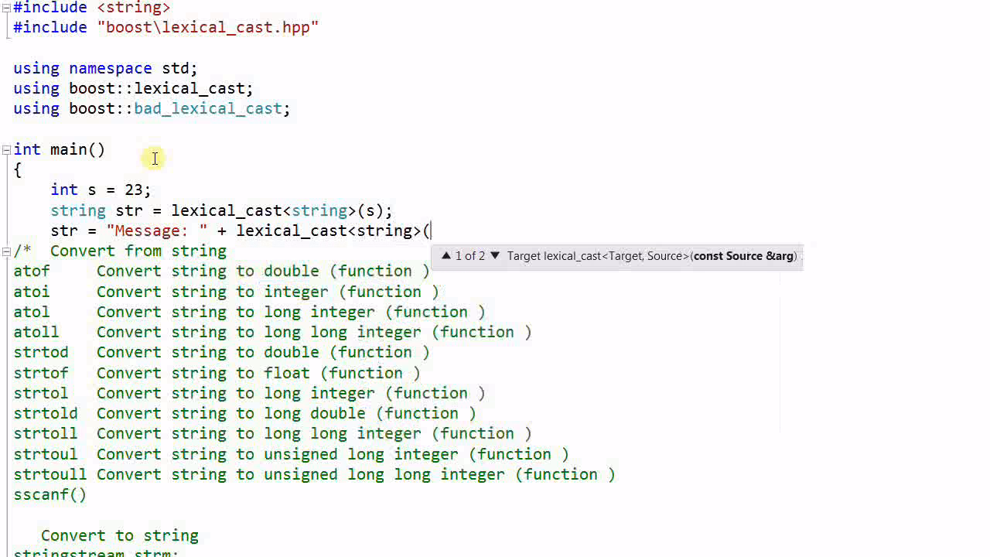
text('A'))
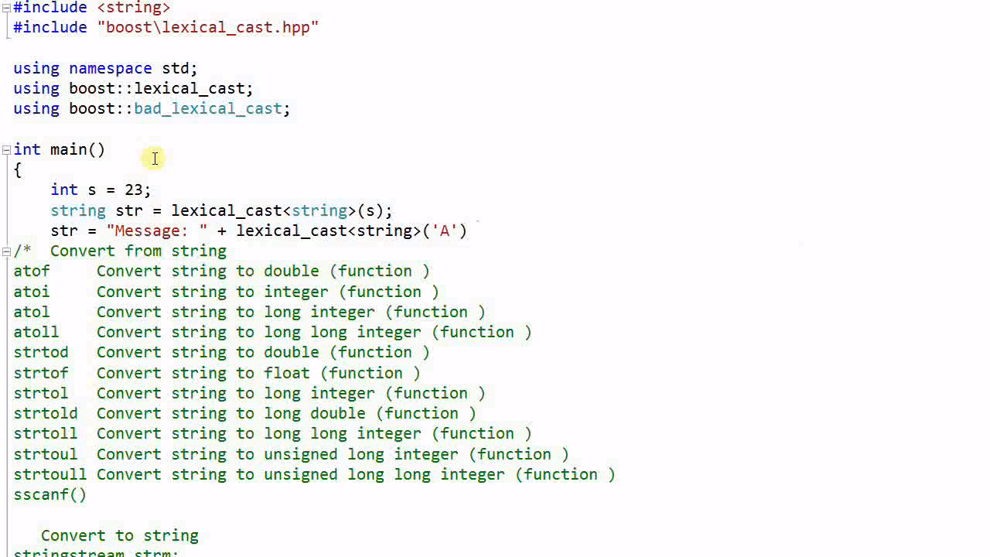
text(+ ")
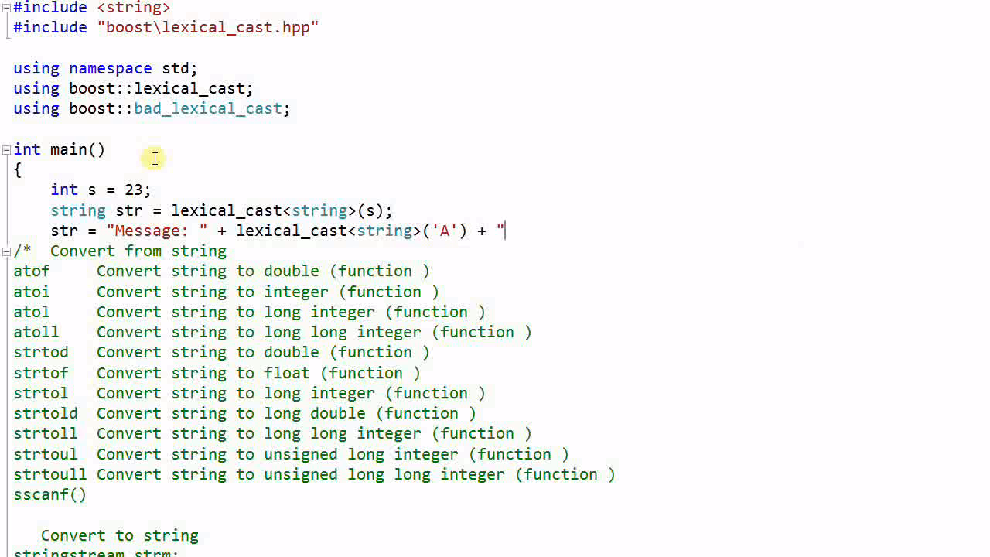
text(=")
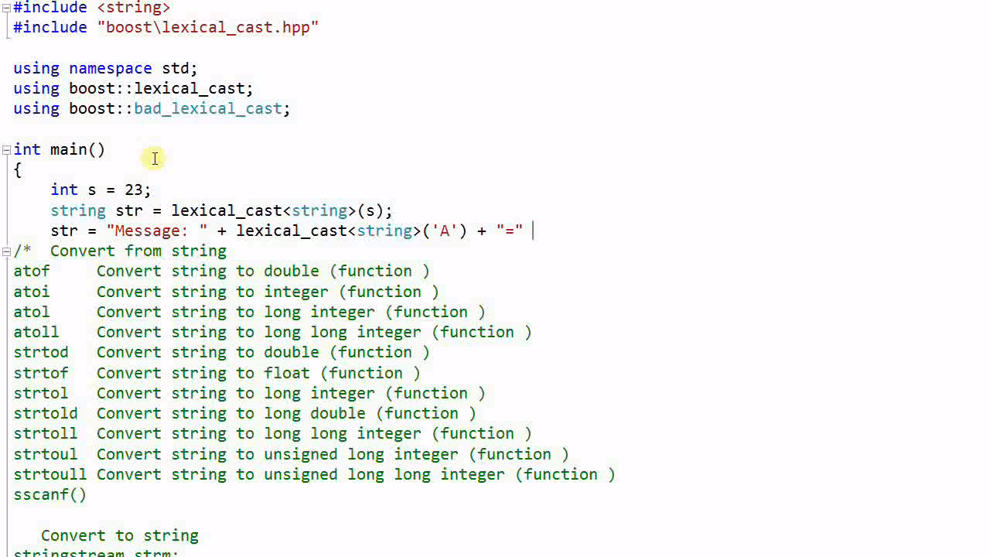
text(lexical_cast<st)
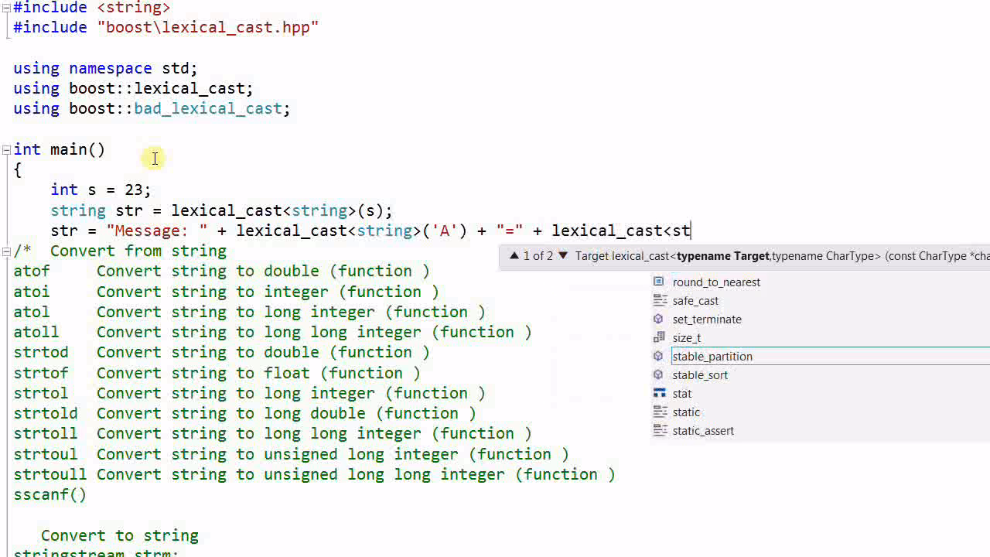
text(ring>(3)
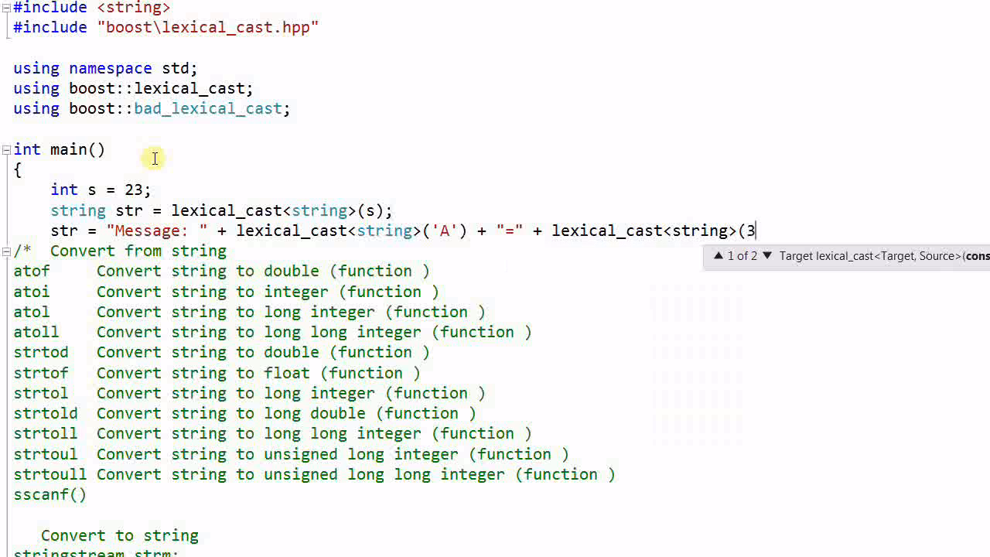
text(4.5);)
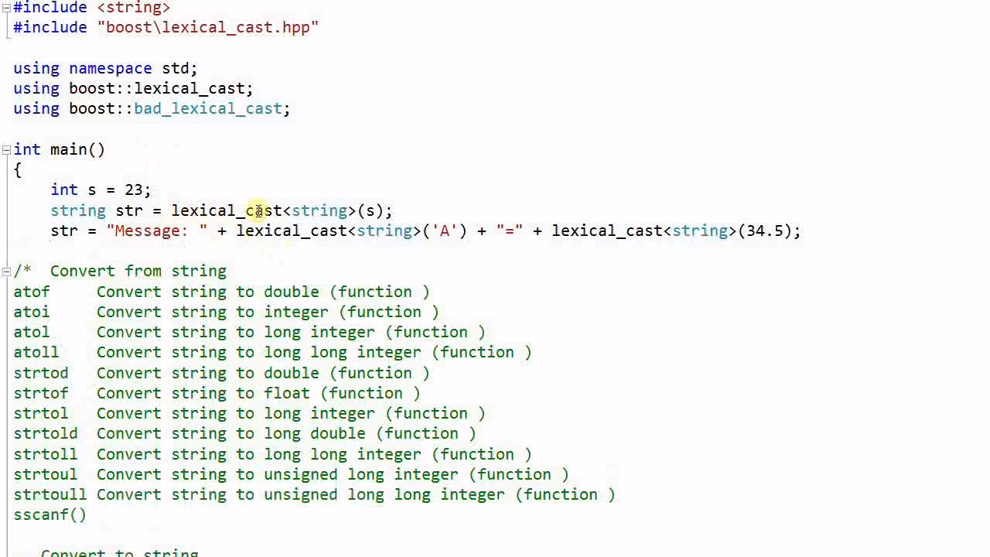
mouse_move(584, 238)
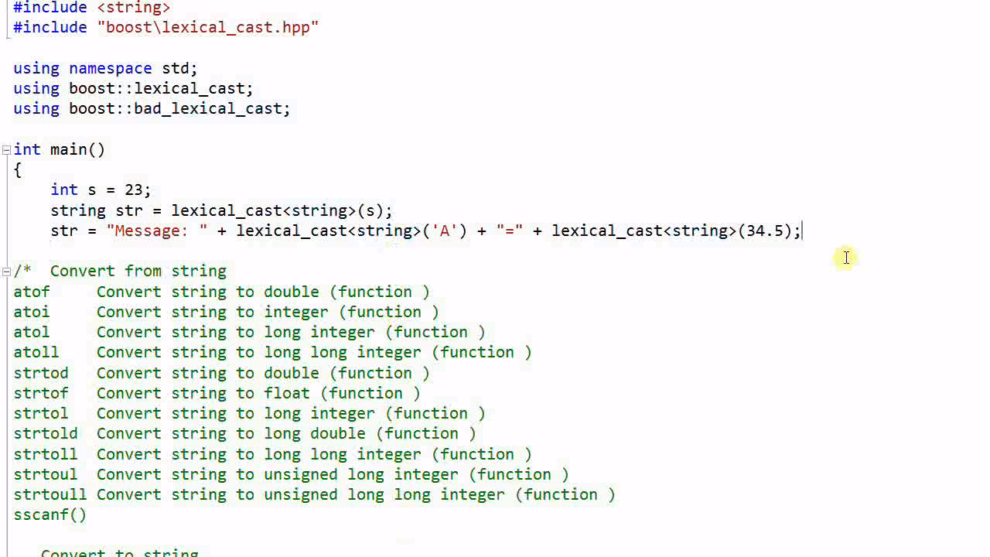
mouse_move(838, 238)
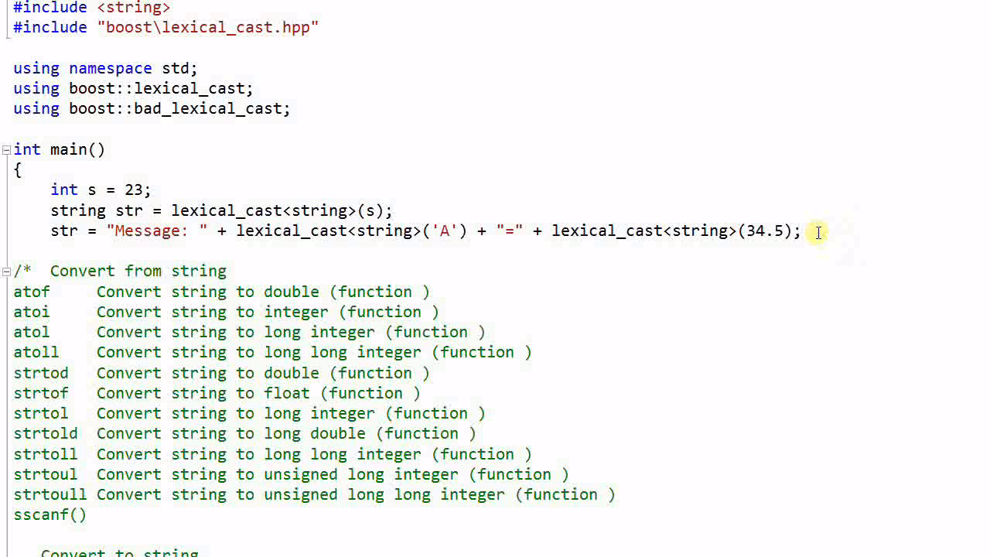
Step: Write array<char, 64> msg = lexical_cast< array<char, 64> >(23);
double_click(78, 211)
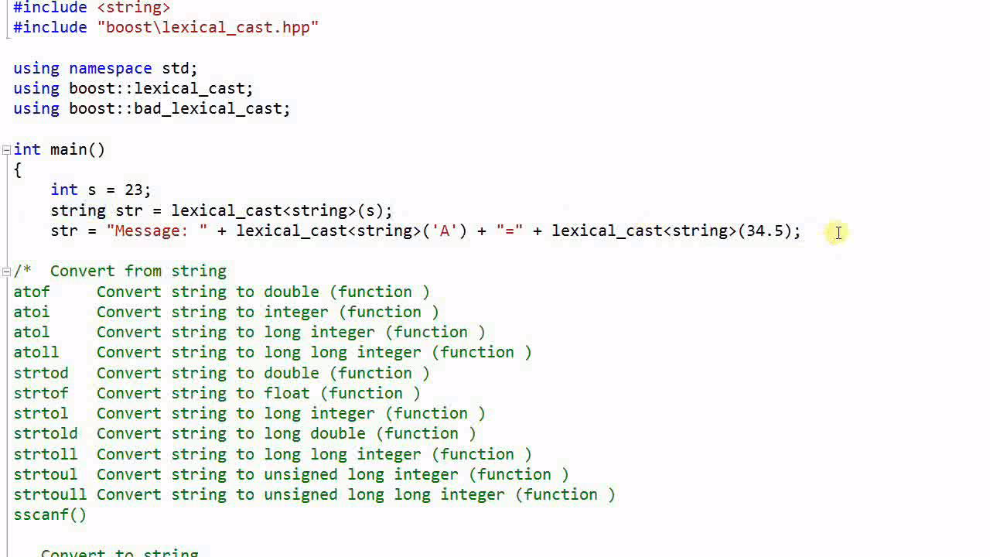
text(a)
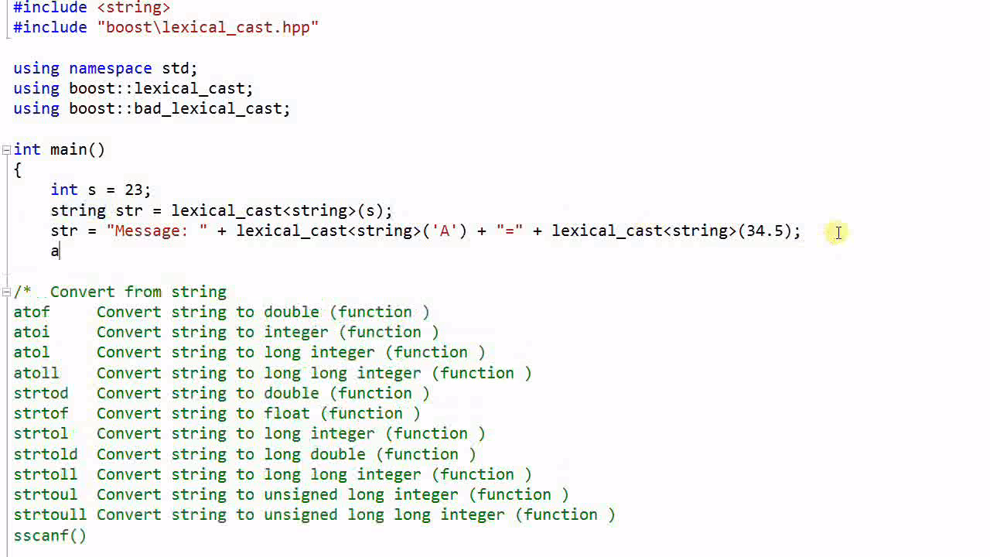
text(rray<char, 64> msg = lexcal)
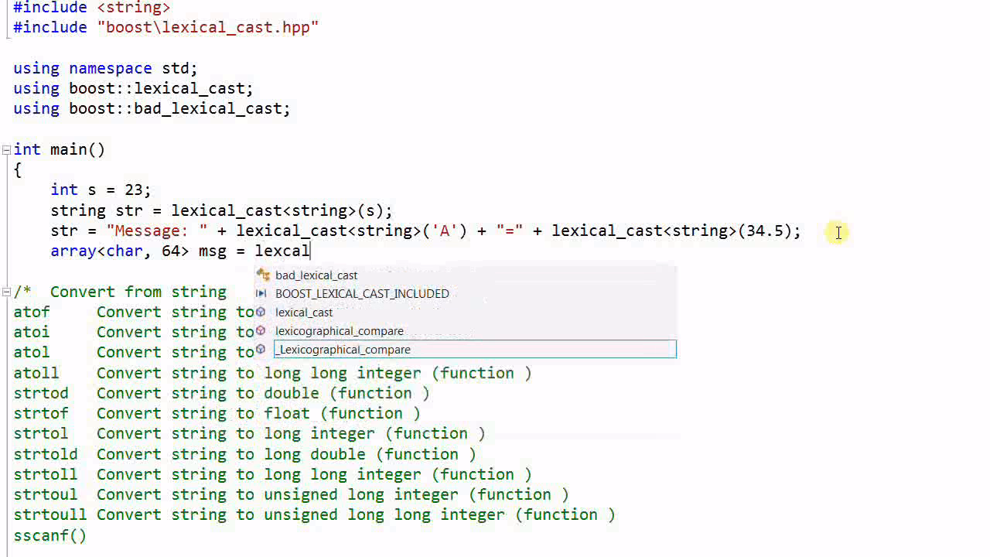
text(_cast< array<char, 64)
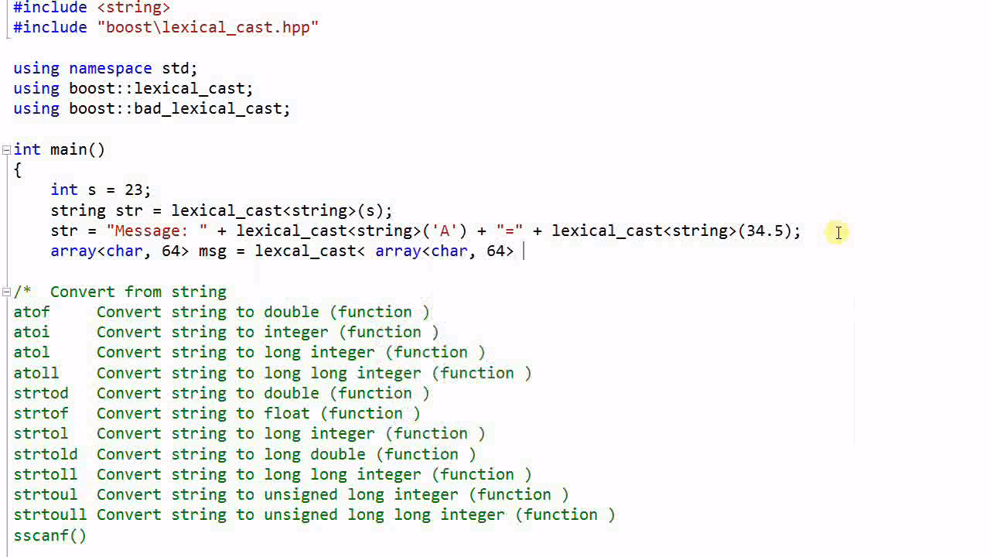
text(>(23);)
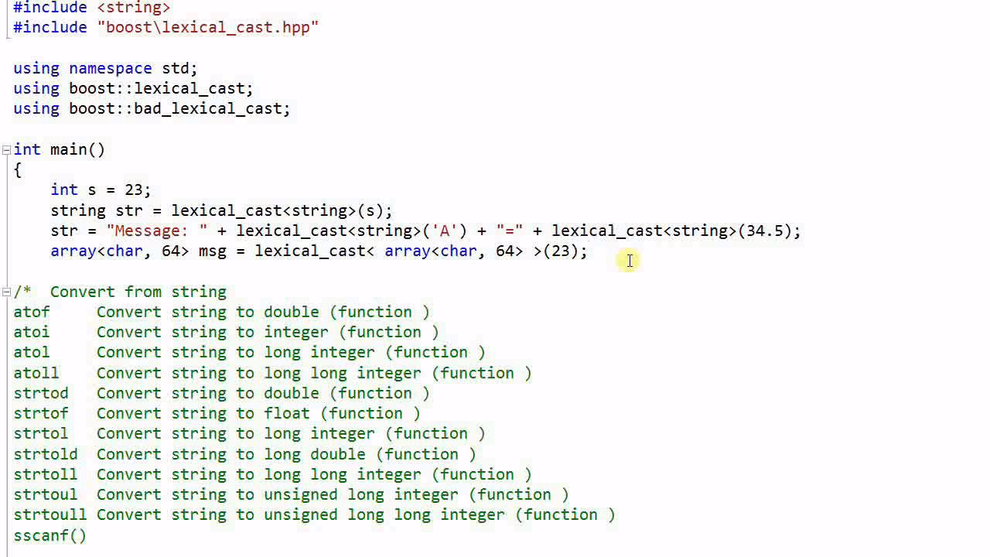
key(Return)
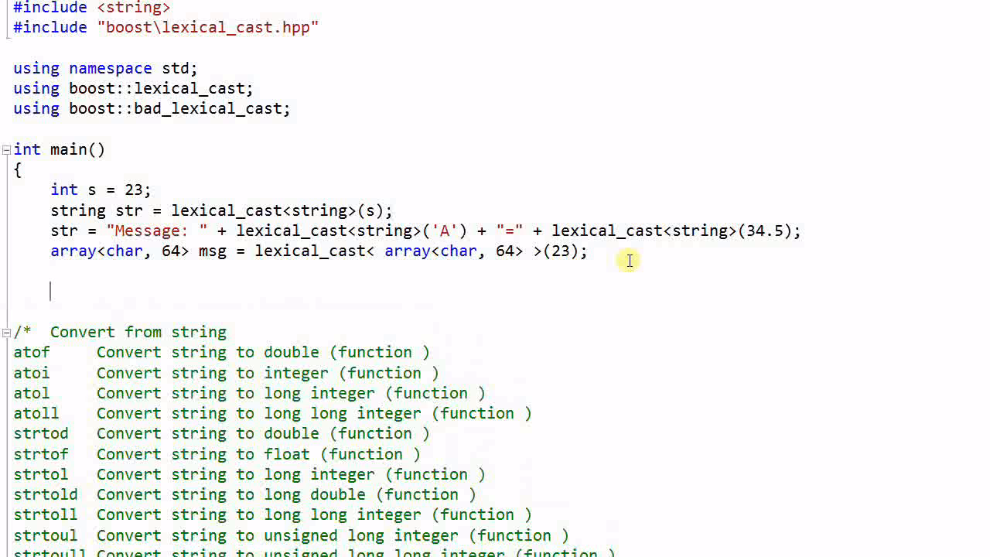
Step: Write s = lexical_cast<int>("3456");
text(s =)
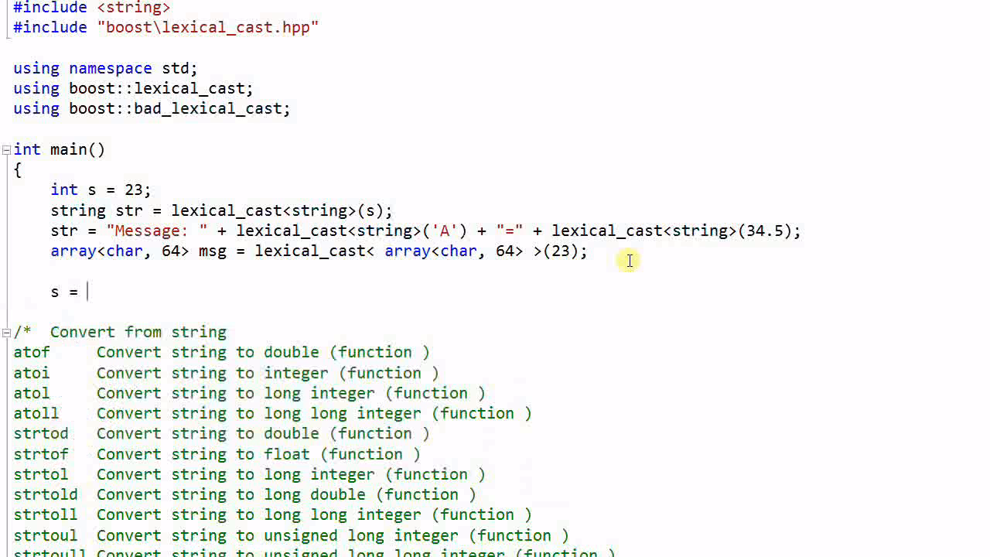
text(lexical_cast)
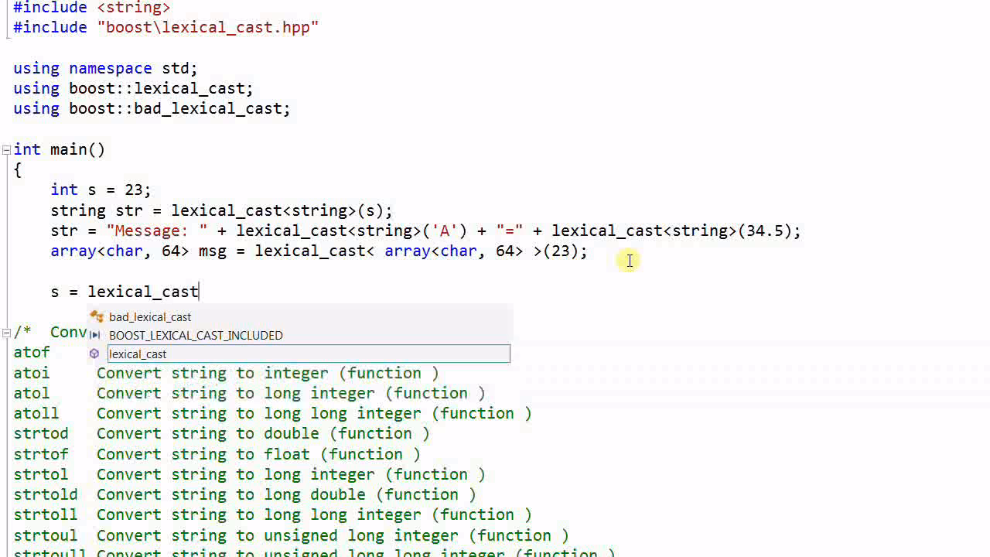
text(<int)
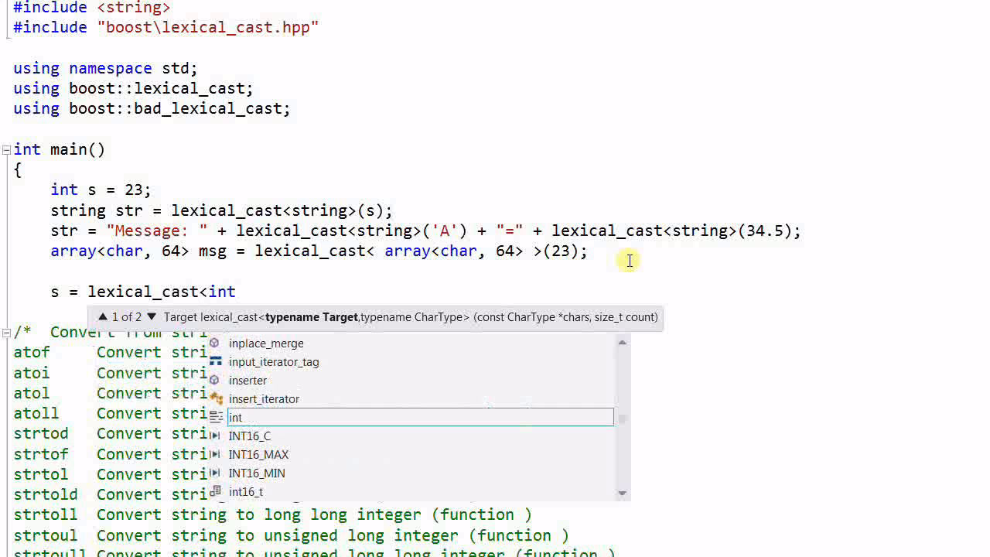
text(>()
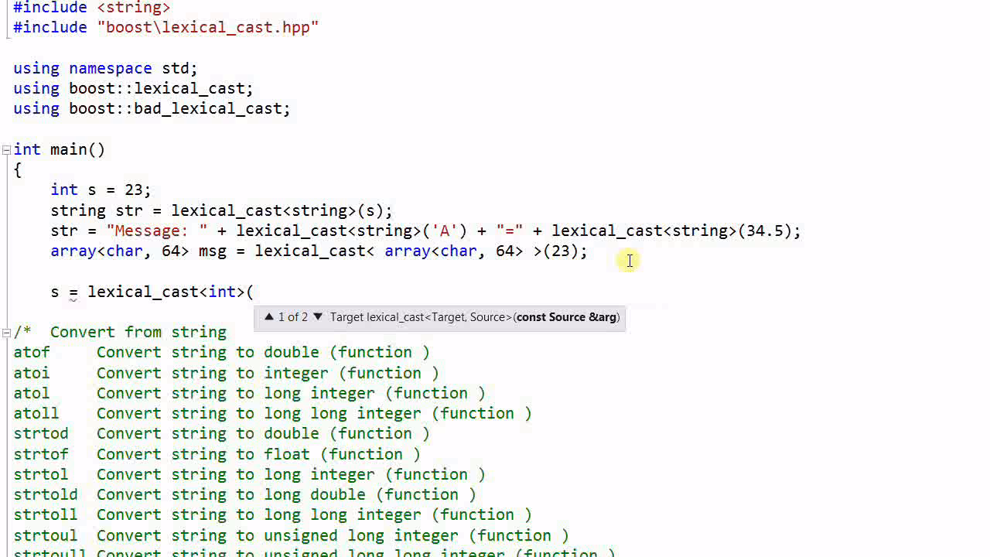
text(")
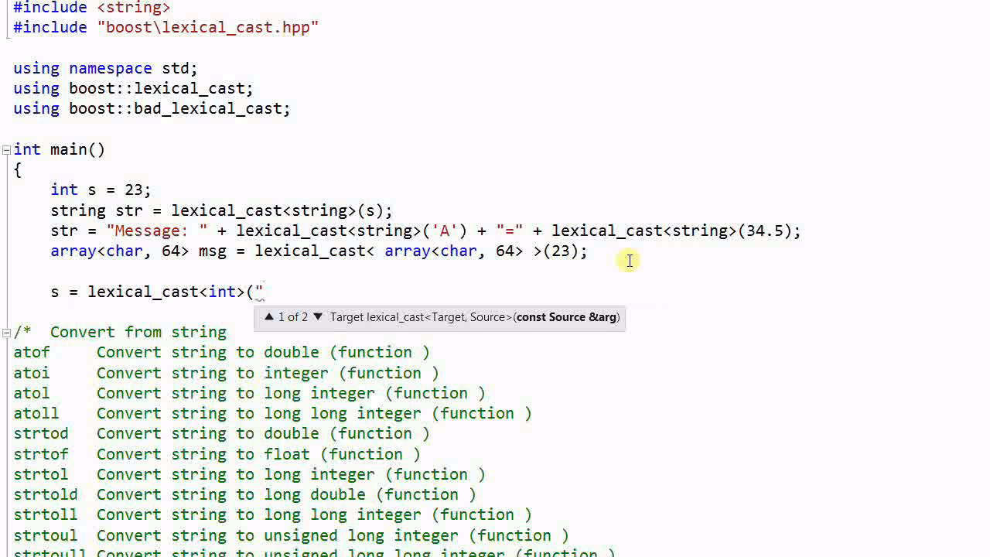
text(3456)
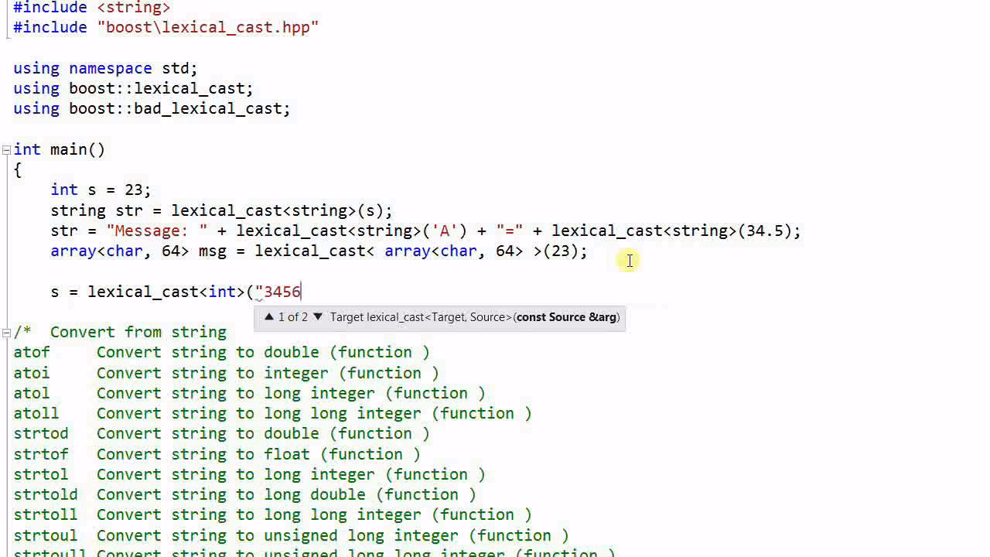
text(");)
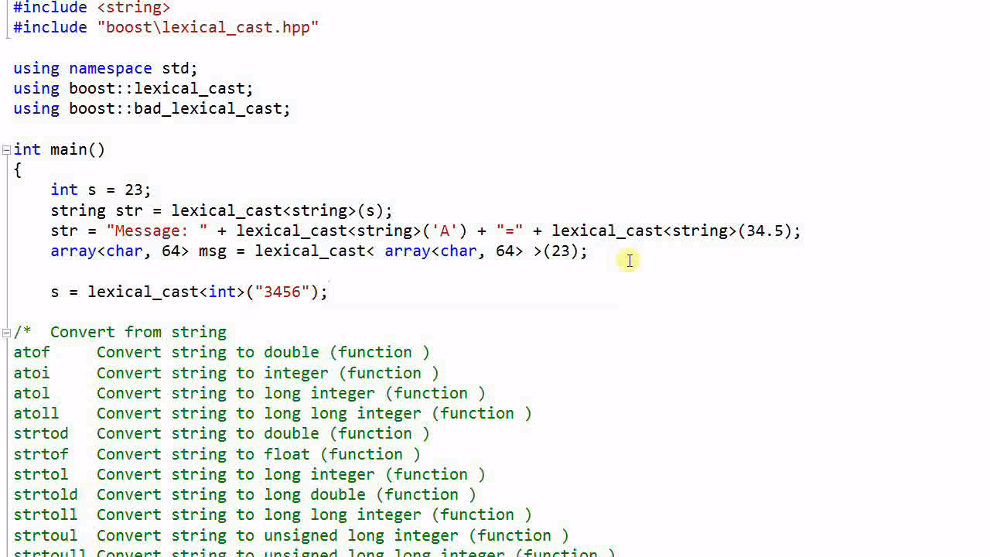
mouse_move(62, 311)
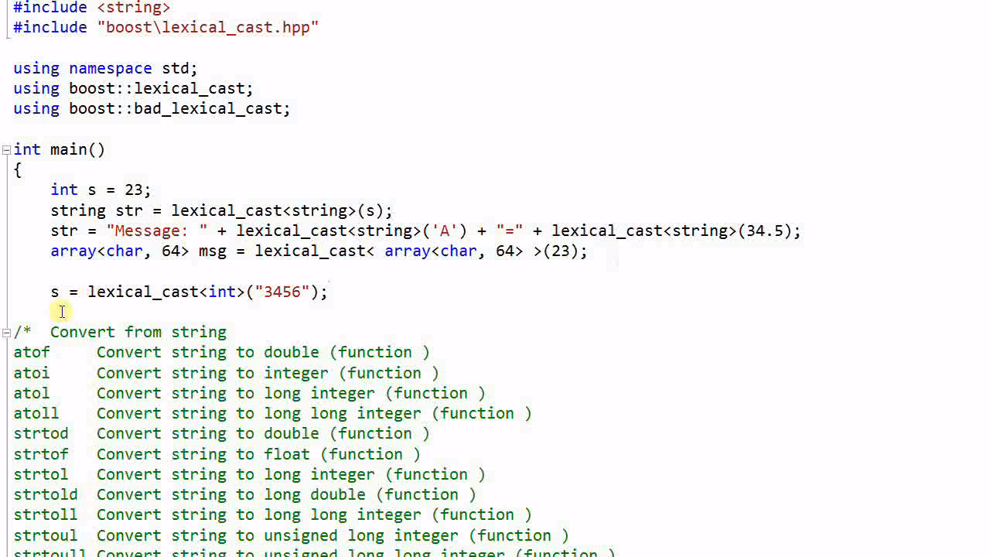
mouse_move(325, 277)
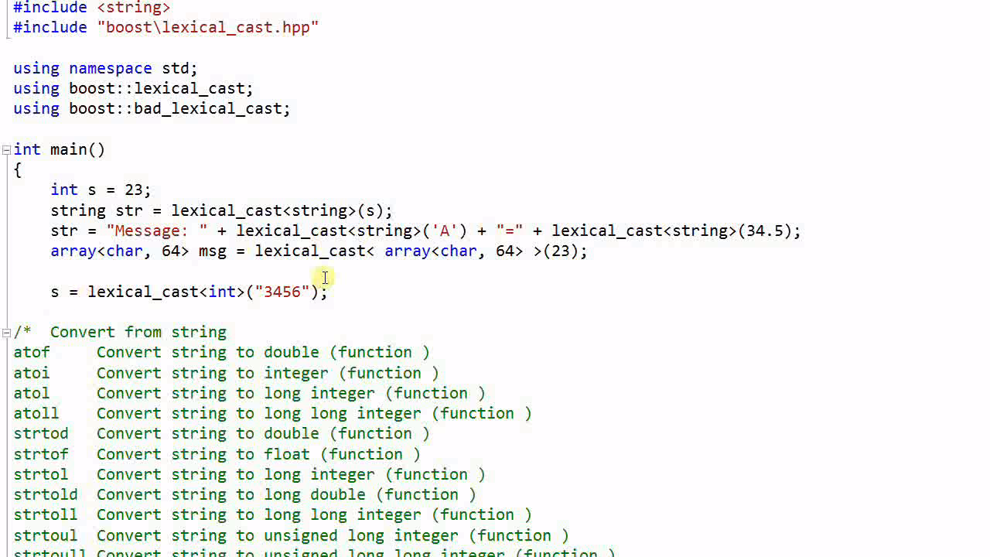
Step: Write s = lexical_cast<int>("56.78"); with a // bad_lexical_cast comment
key(Return)
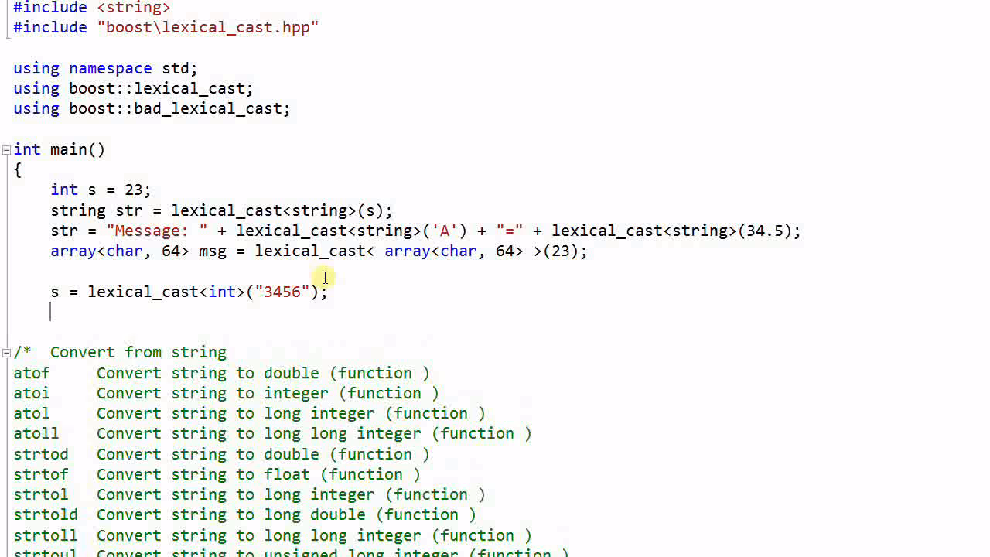
text(s = lexical_cast<)
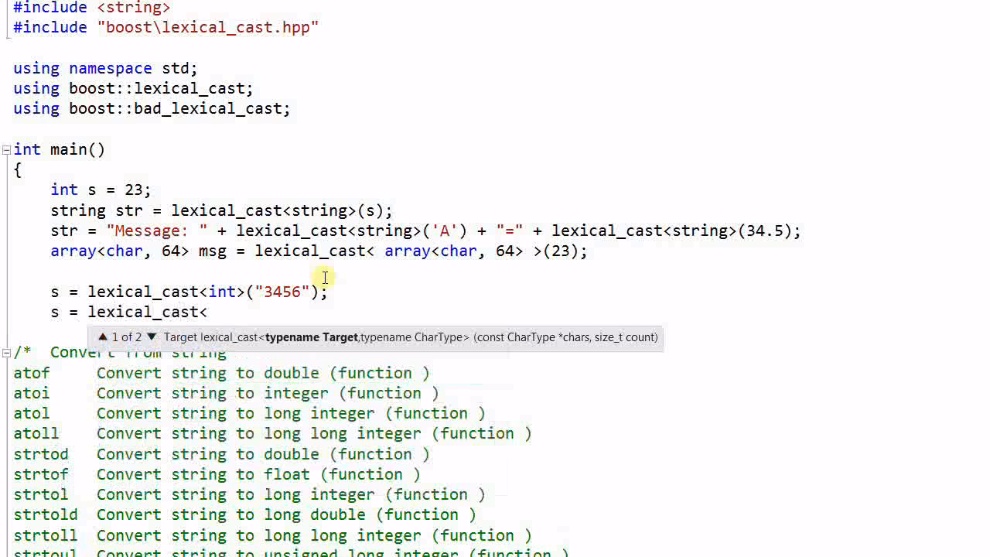
text(int>()
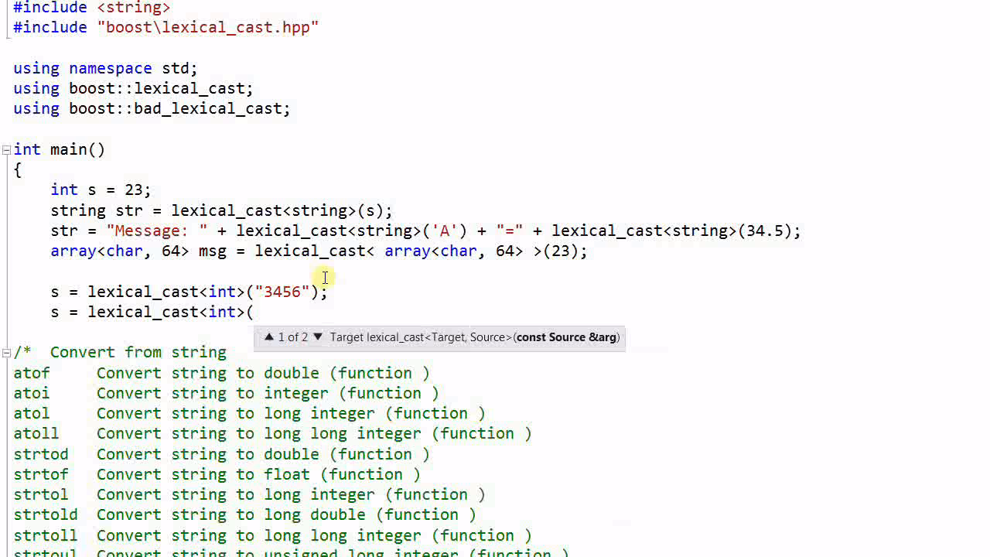
text("56.7)
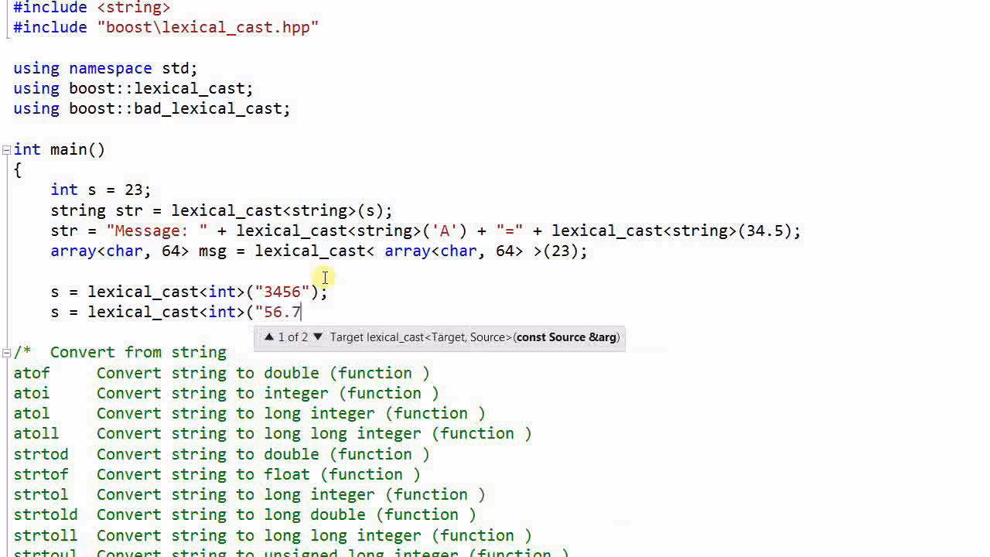
text(8)
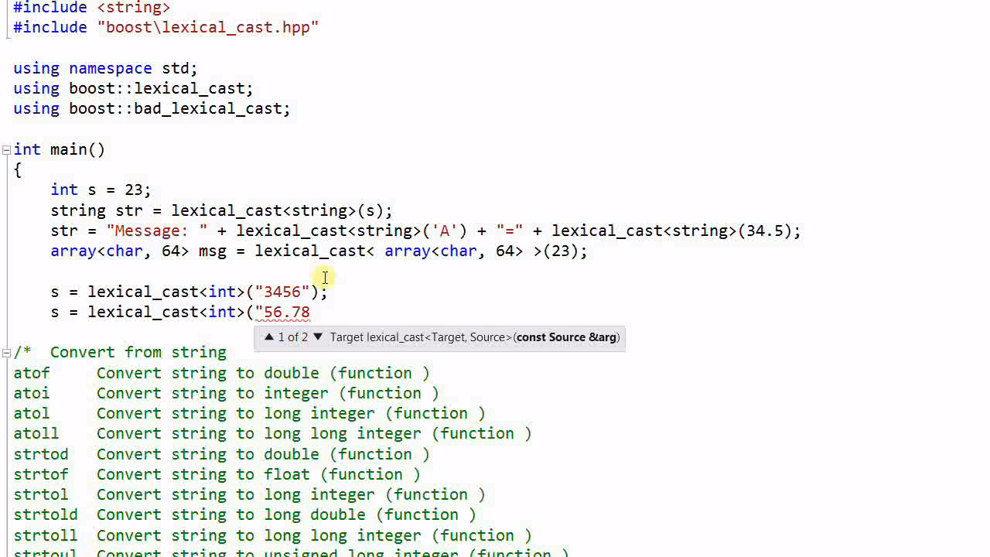
text(); //)
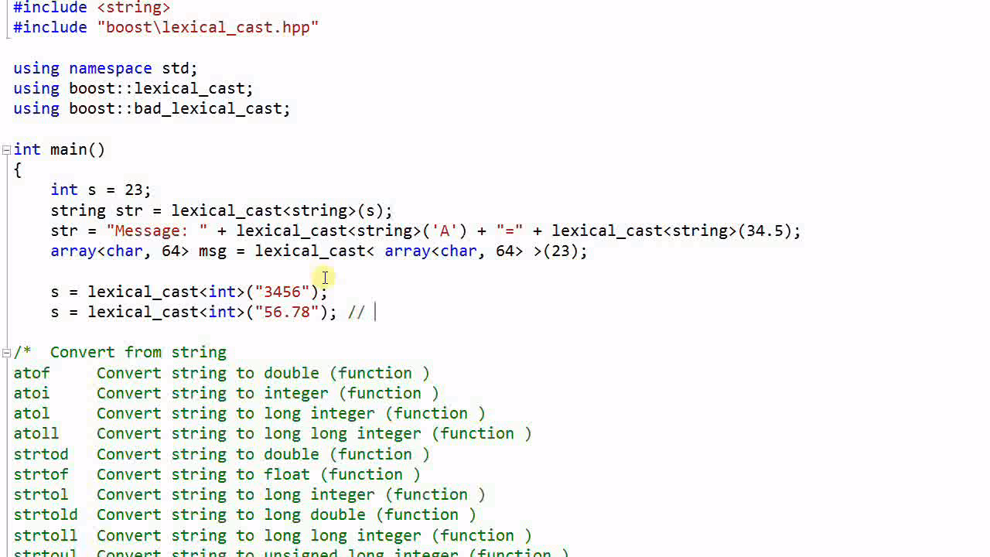
text(bad_)
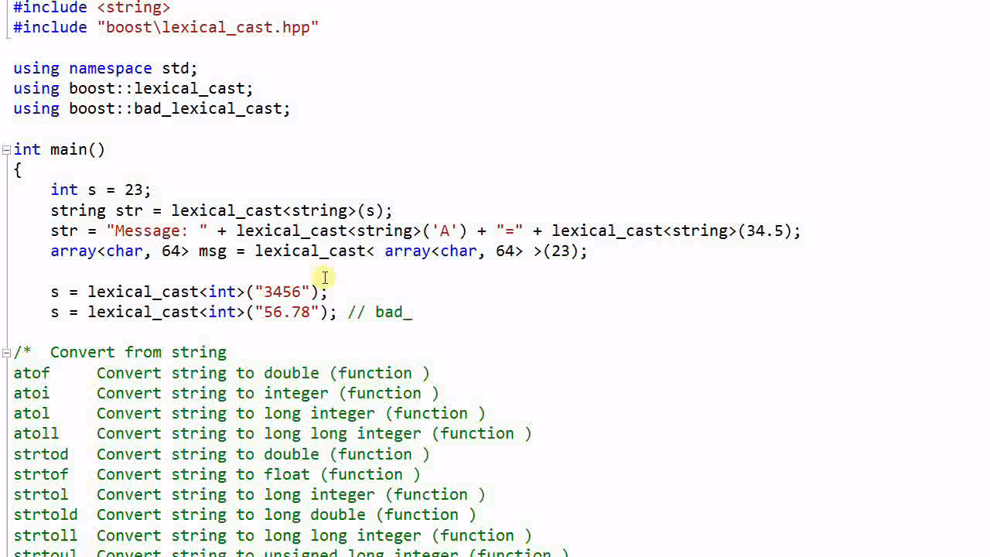
text(lexical)
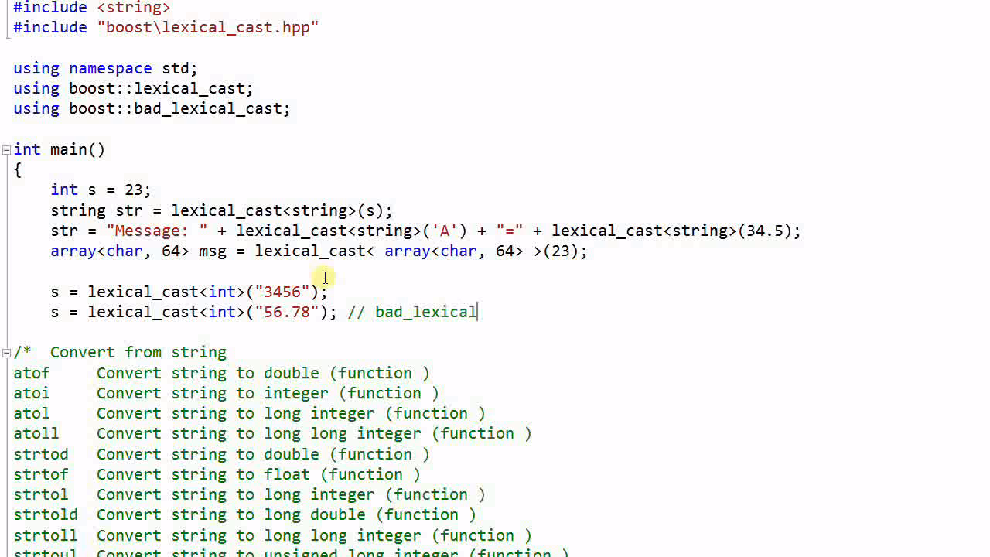
text(_cast)
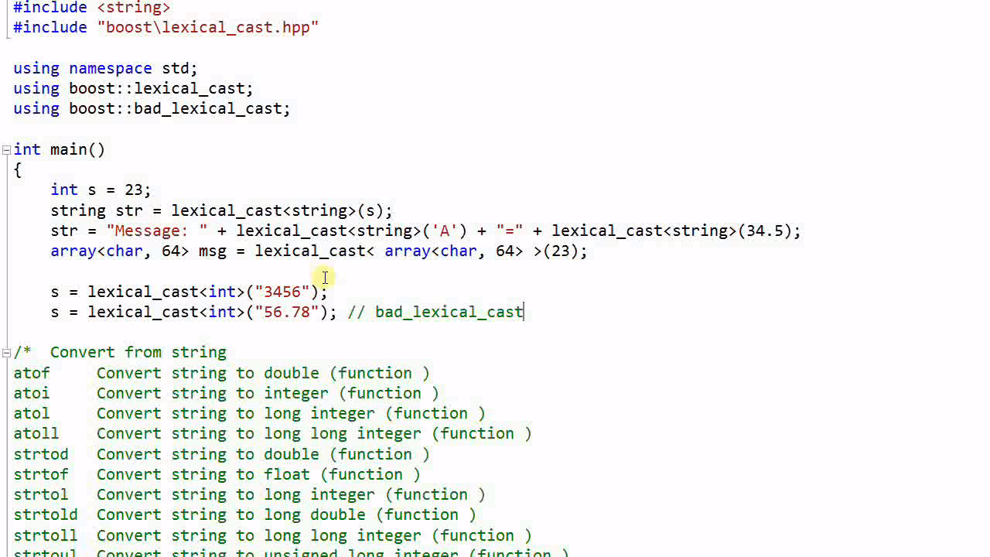
Step: Wrap the "56.78" cast in try { } catch(bad_lexical_cast & e) {
key(Return)
text(try {)
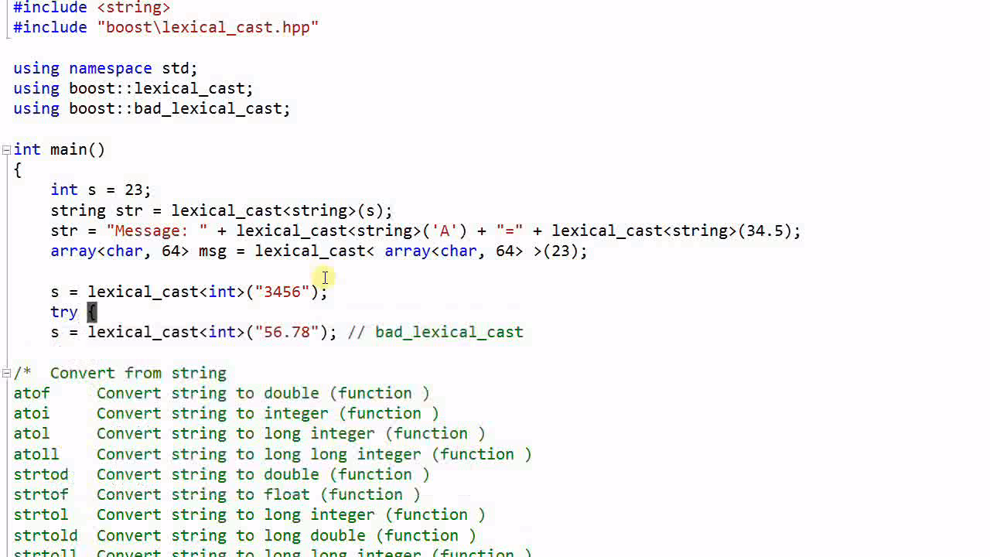
text(} catch()
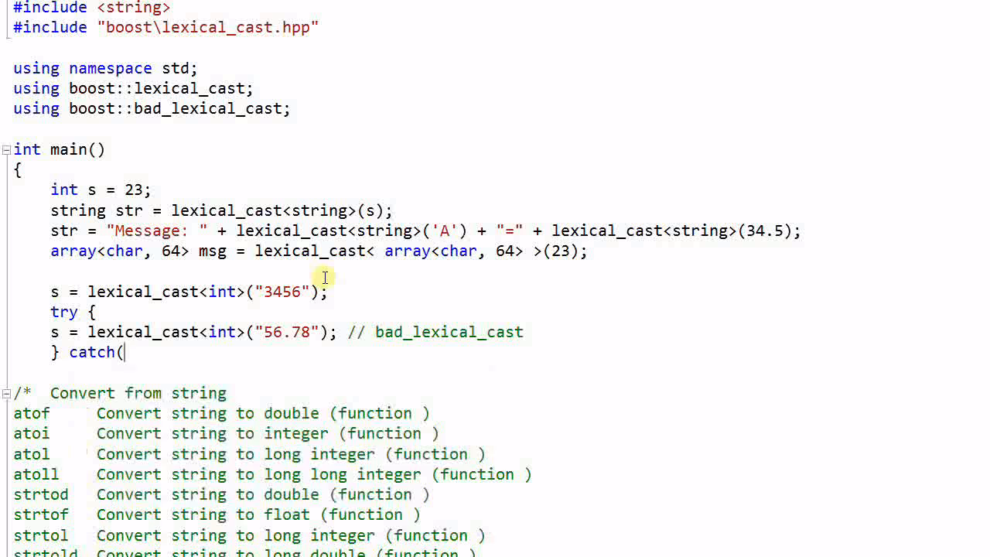
text(bad_lexical_cast &)
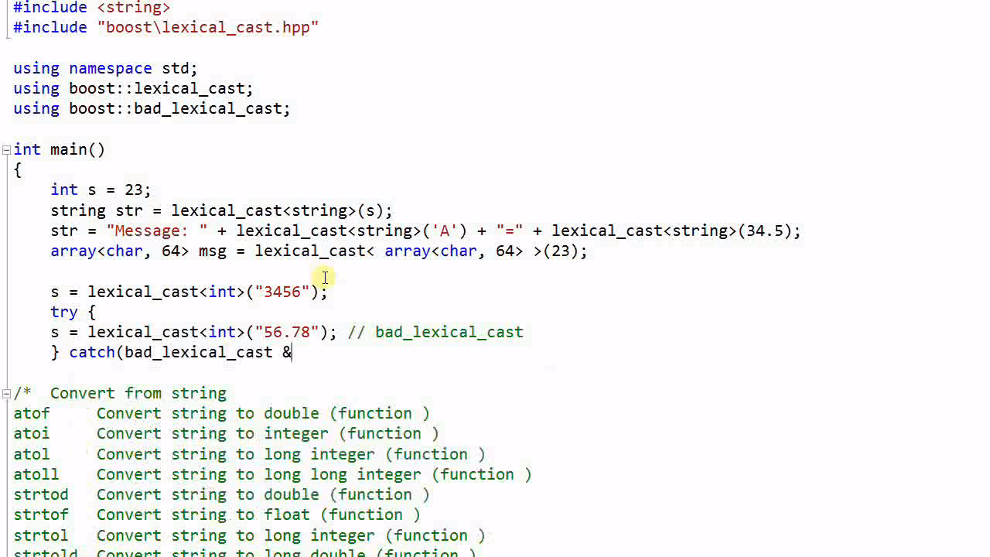
text(e))
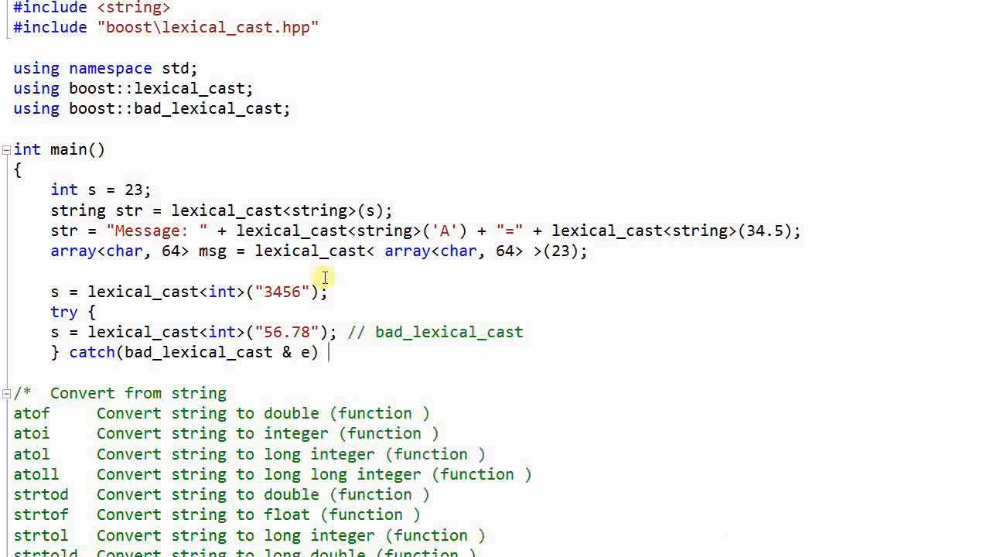
text({)
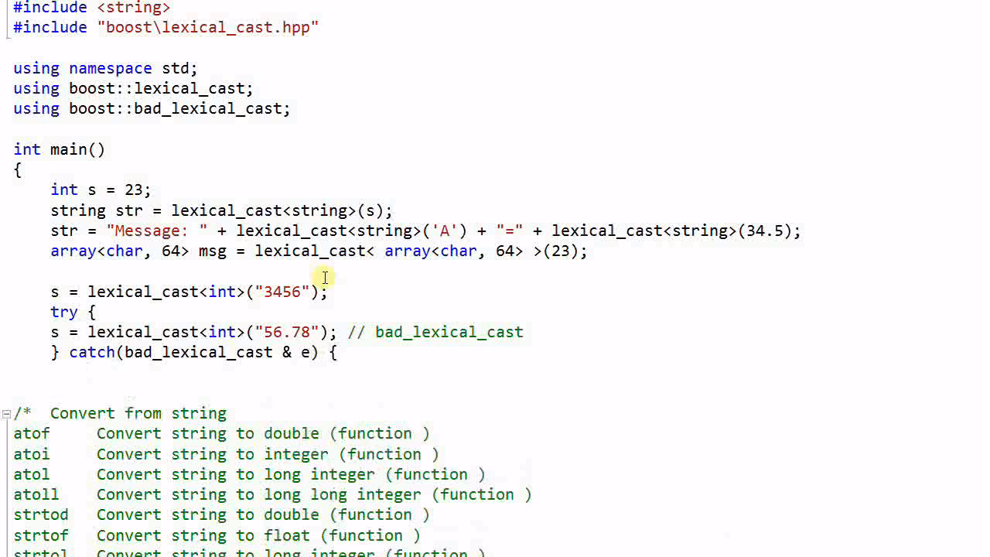
Step: In the catch body, print "Exception caught: " << e.what() << endl
text(cout << "Excep)
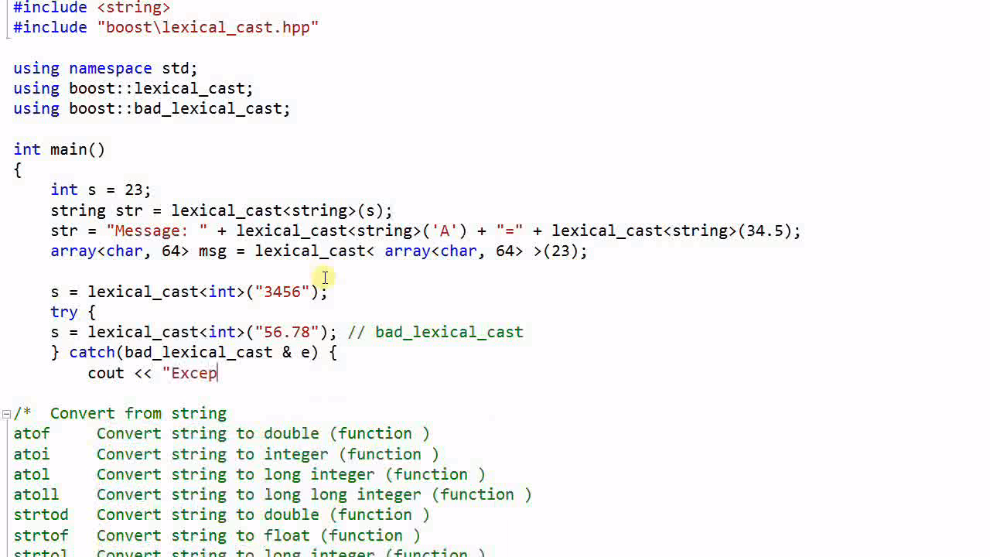
text(tion caught)
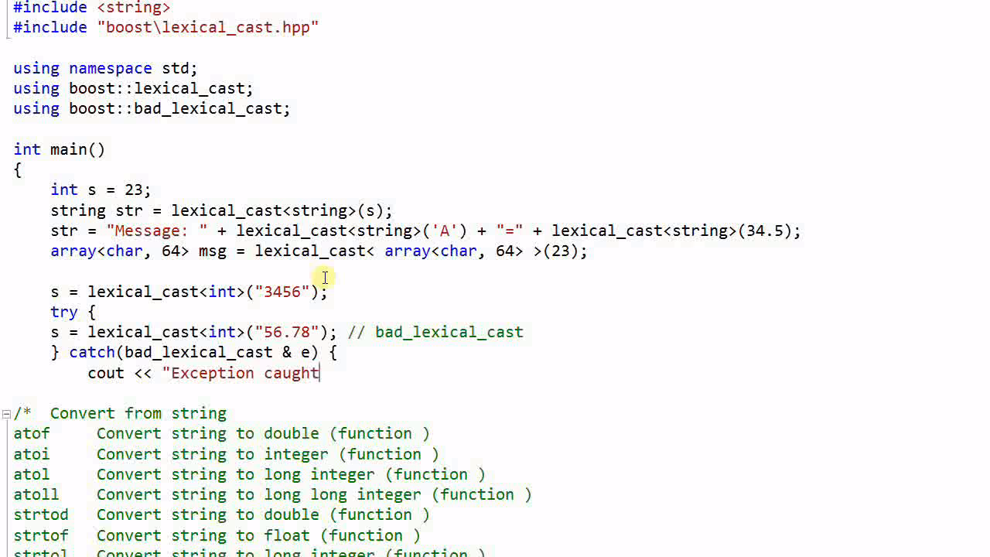
text(: " <<)
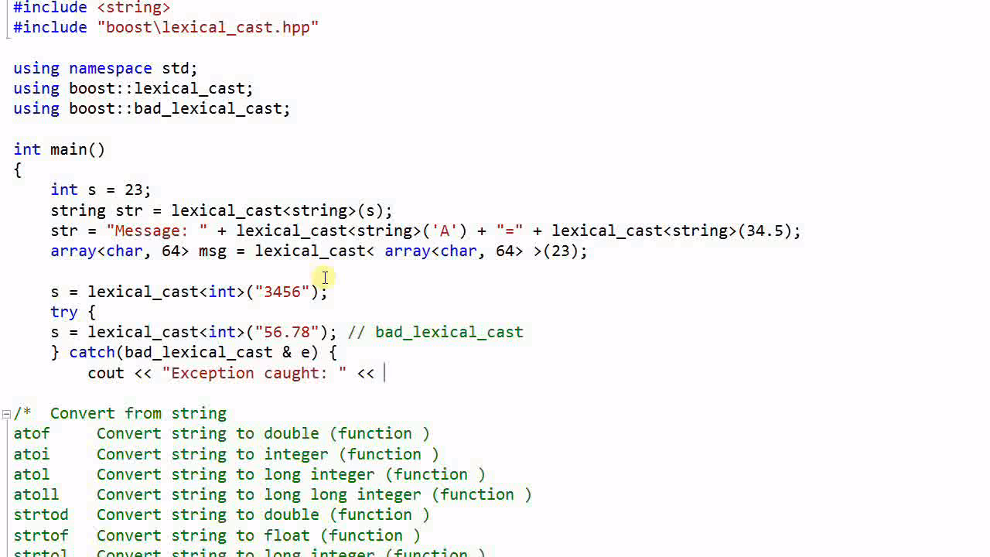
text(e.what)
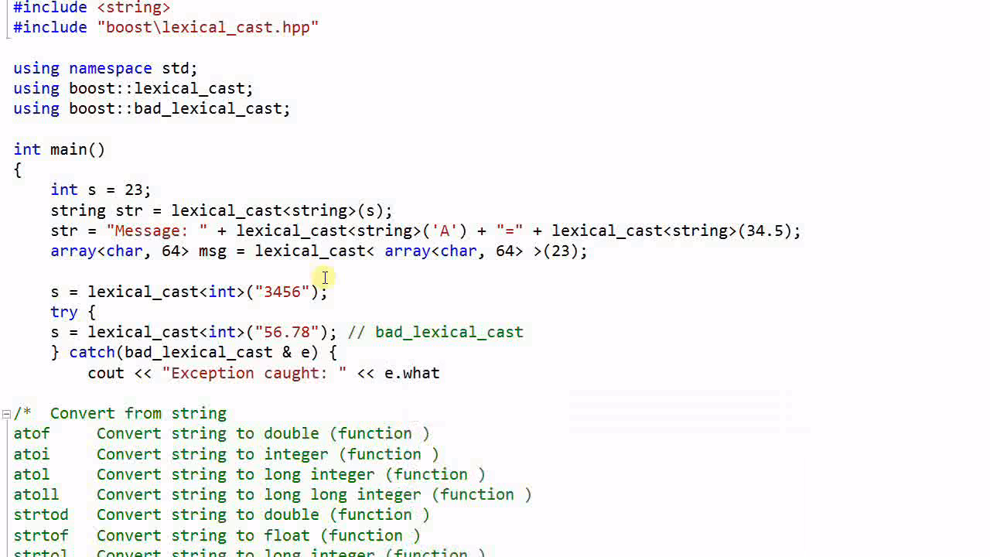
text(() << endl;)
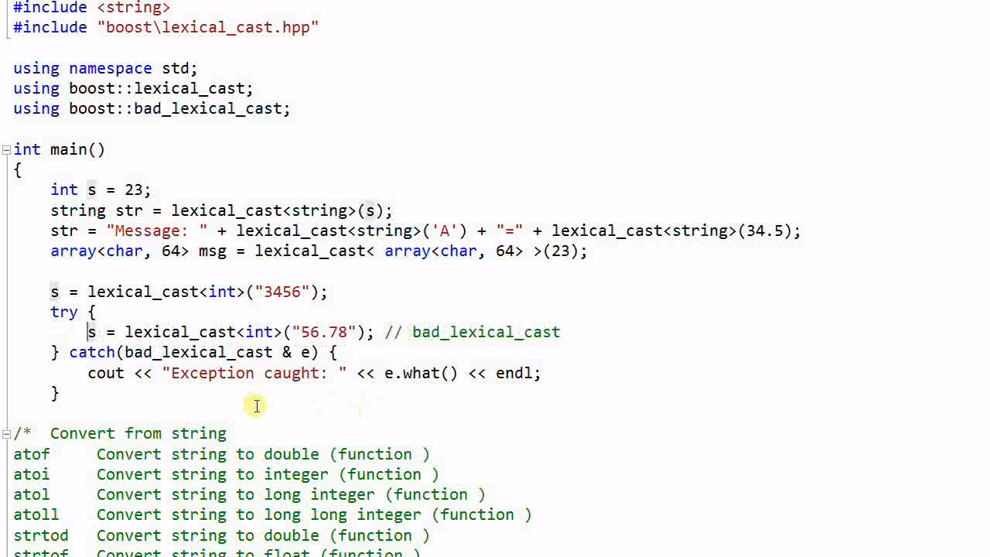
mouse_move(495, 361)
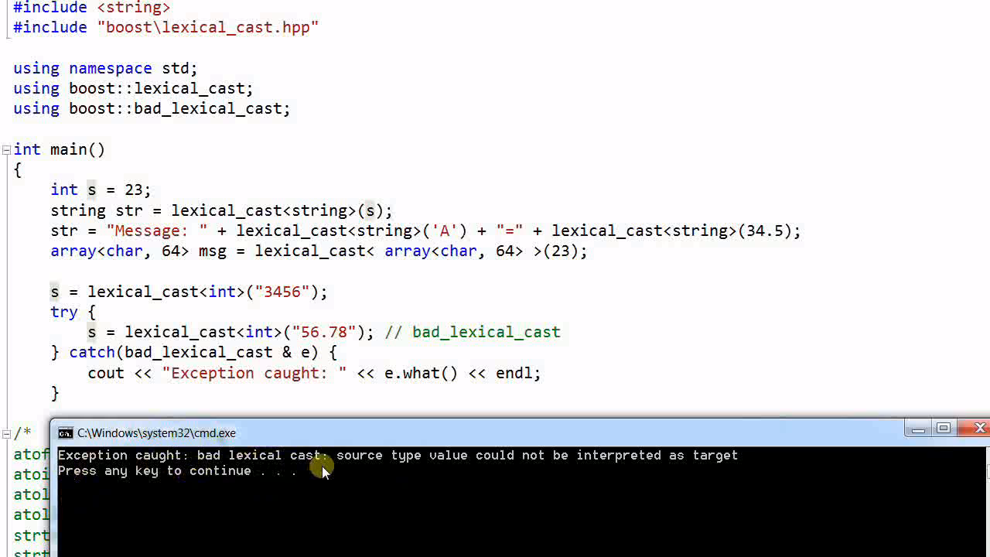
mouse_move(548, 467)
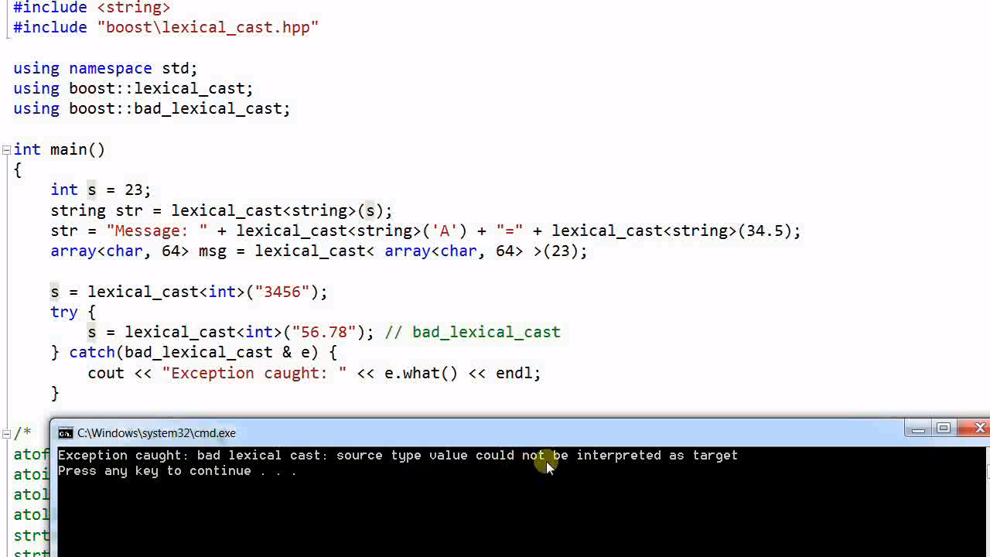
mouse_move(770, 471)
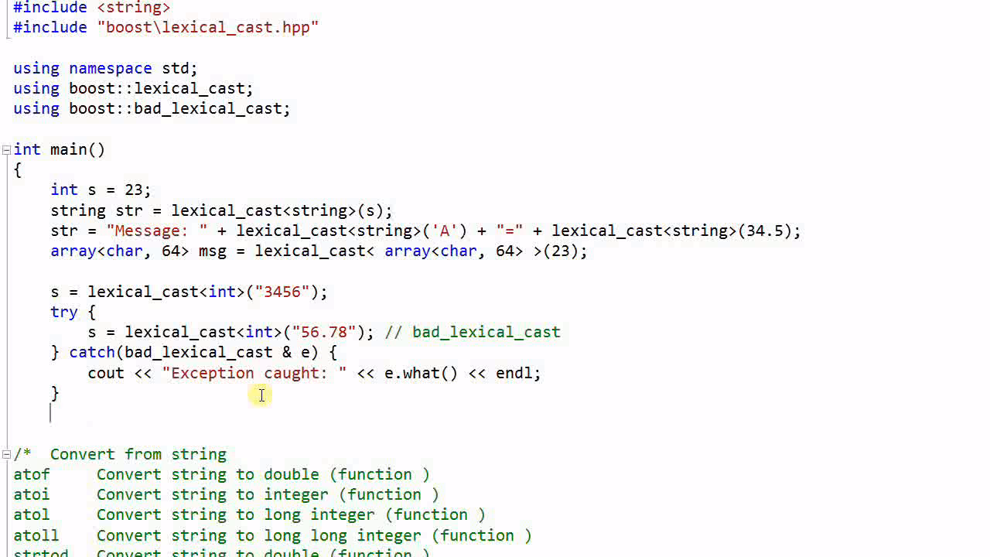
Step: Write s = lexical_cast<int>("3456yu"); // bad_lexical_cast
text(s = lexical_cast<int>()
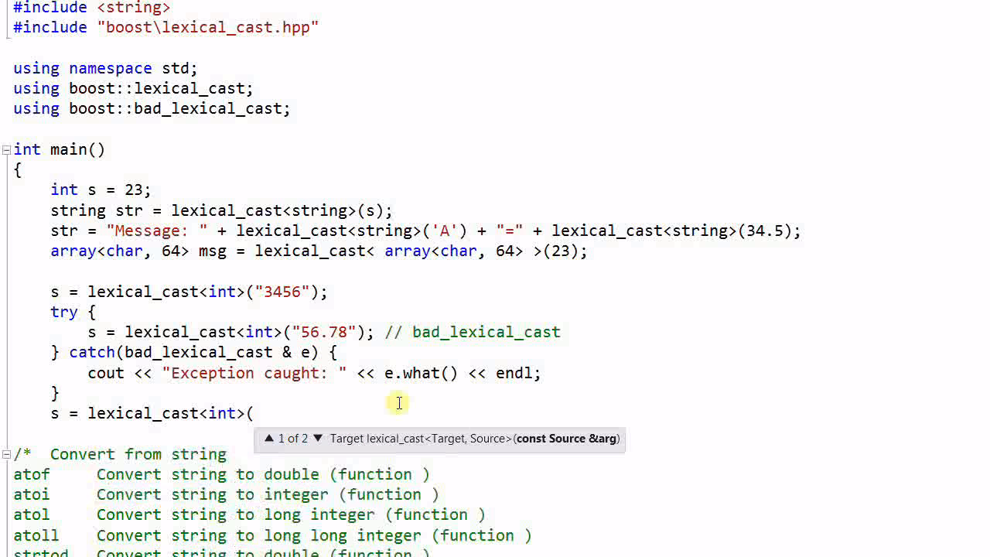
text("345)
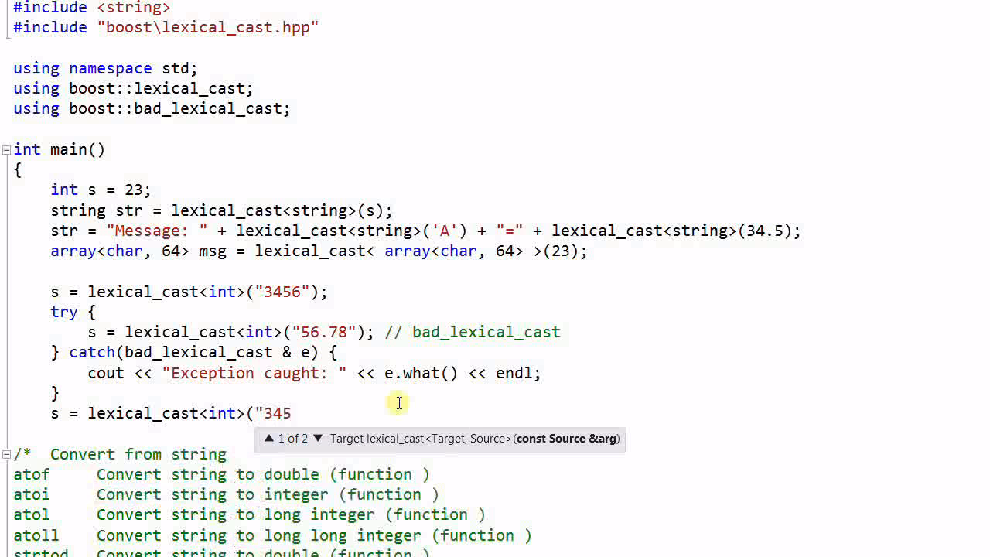
text(6yu")
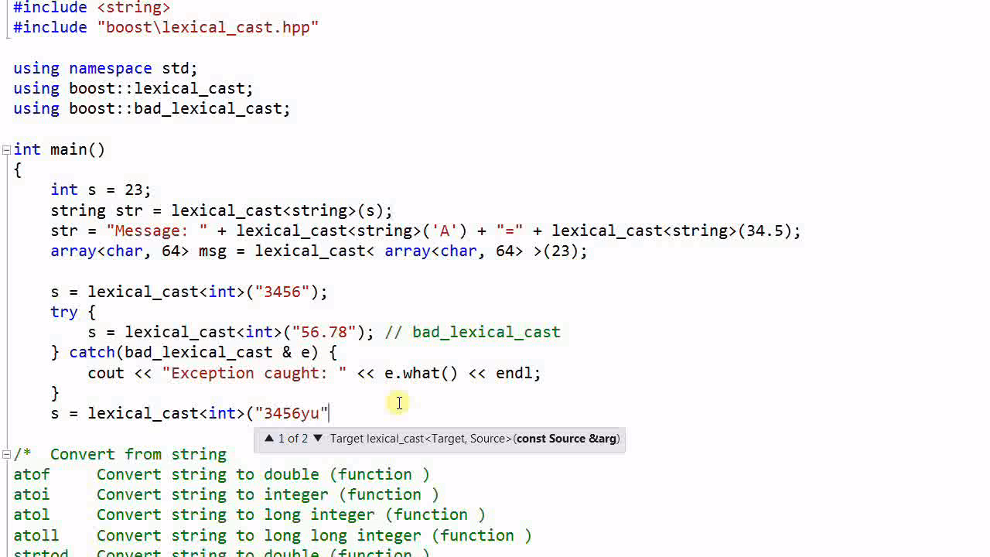
text();)
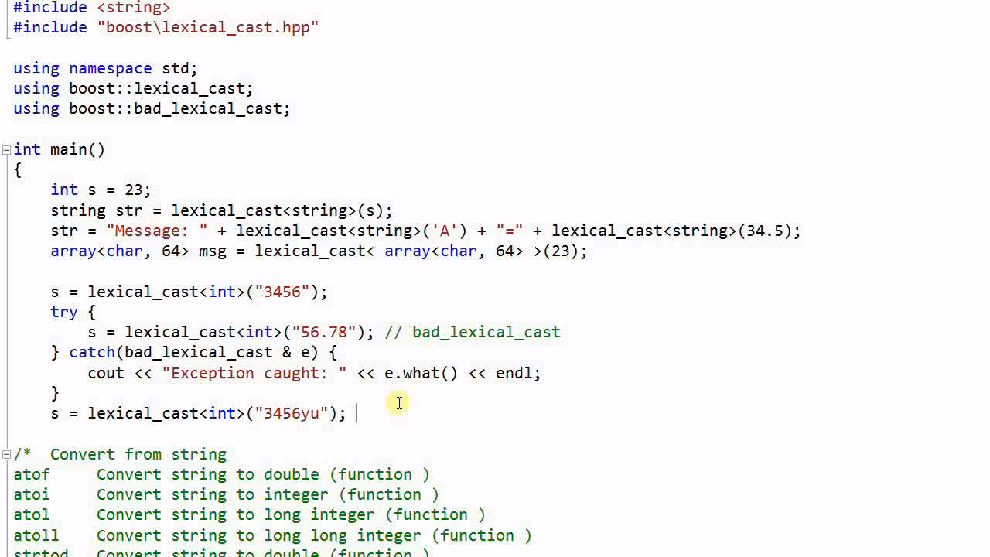
text(// bad_lexical_c)
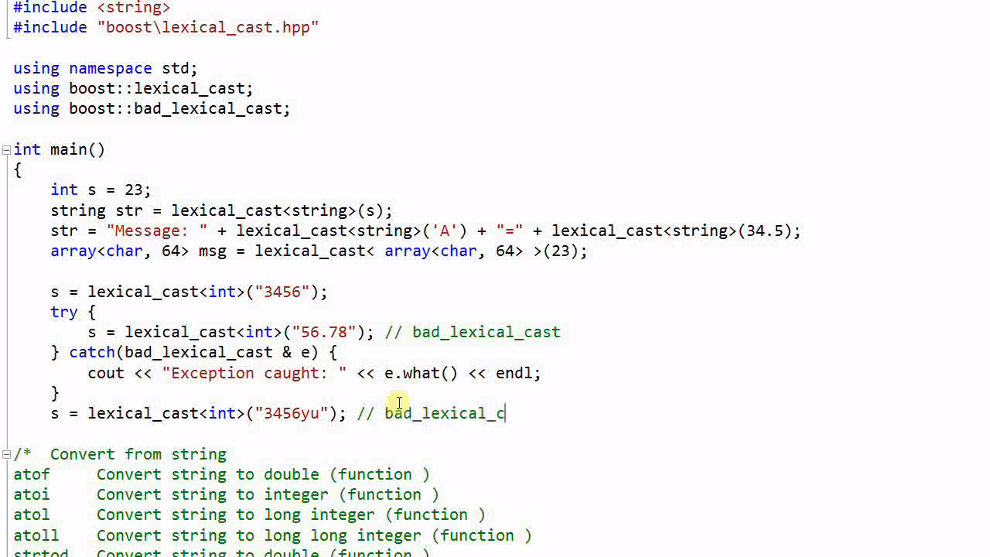
text(ast)
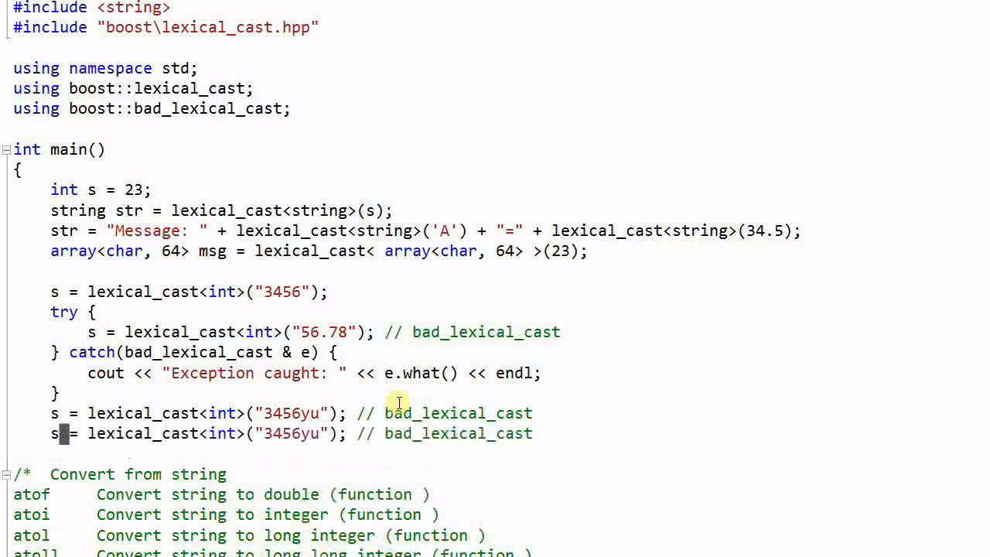
Step: Change the duplicated cast to lexical_cast<int>("3456yu", 4)
click(332, 433)
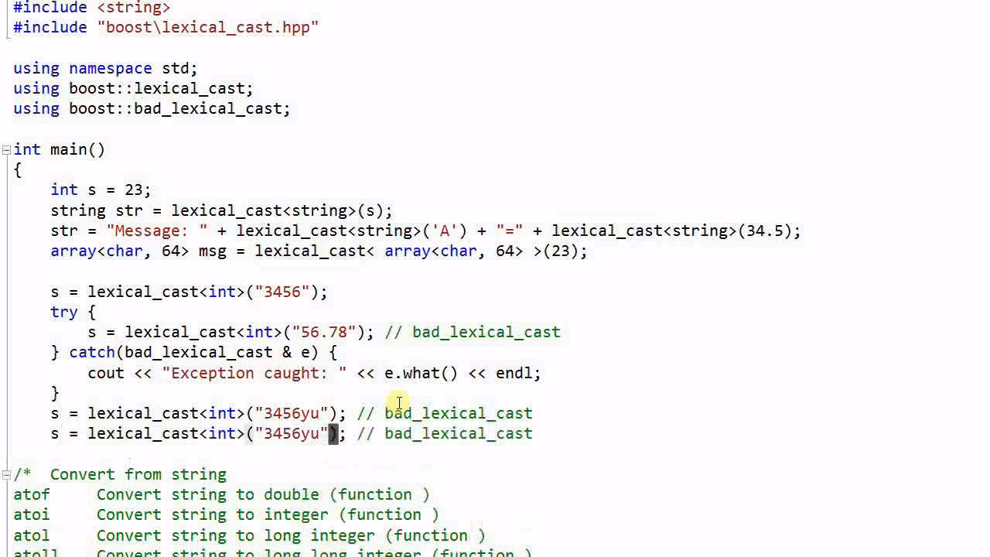
text(, 4)
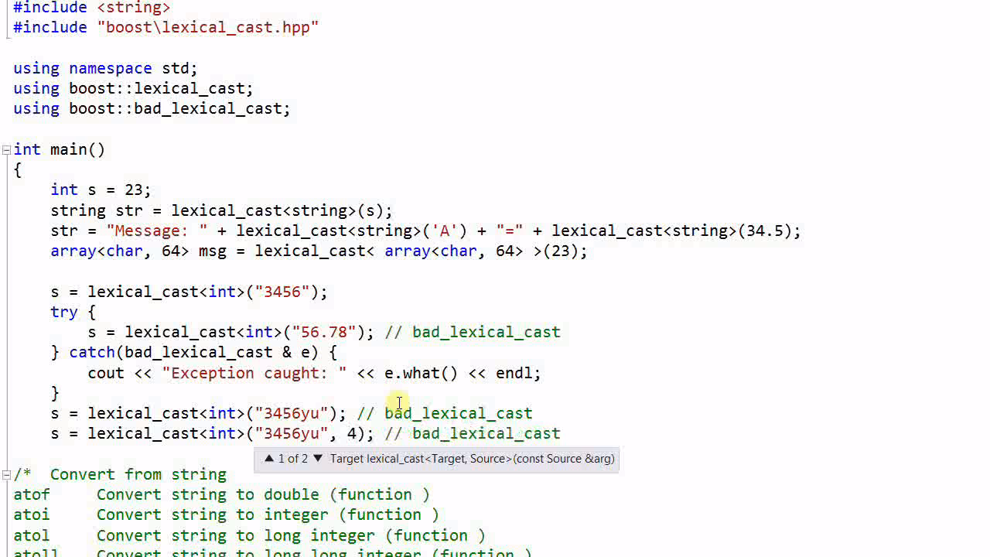
mouse_move(386, 433)
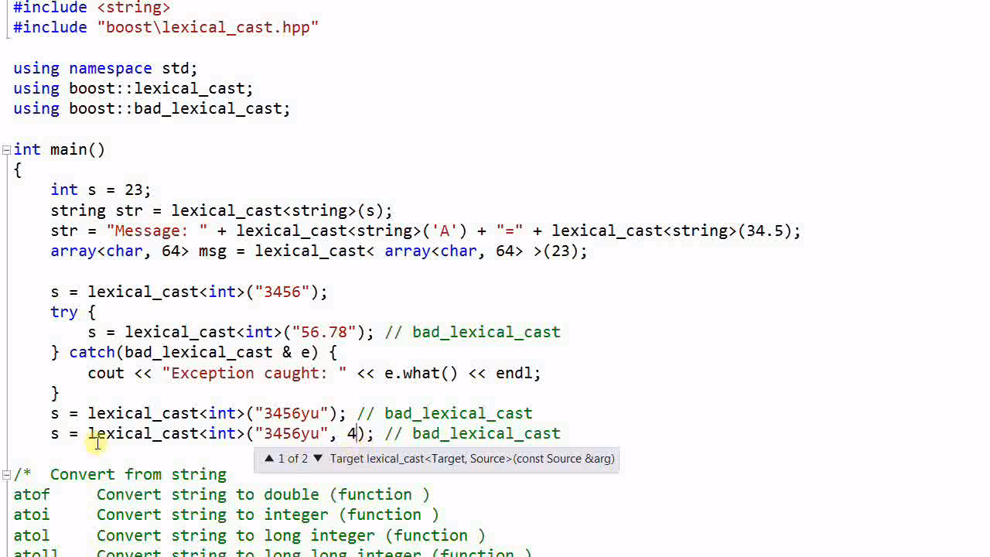
mouse_move(275, 439)
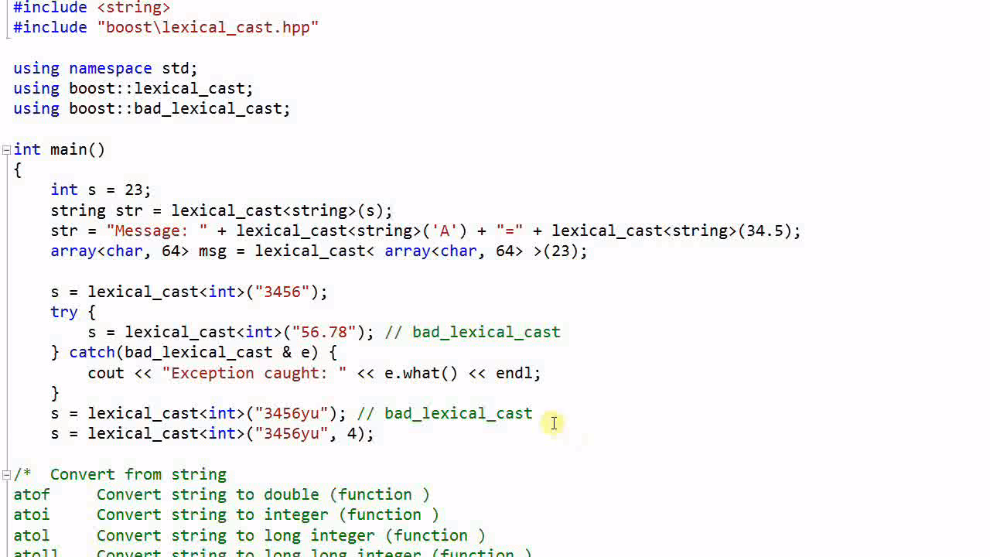
double_click(309, 250)
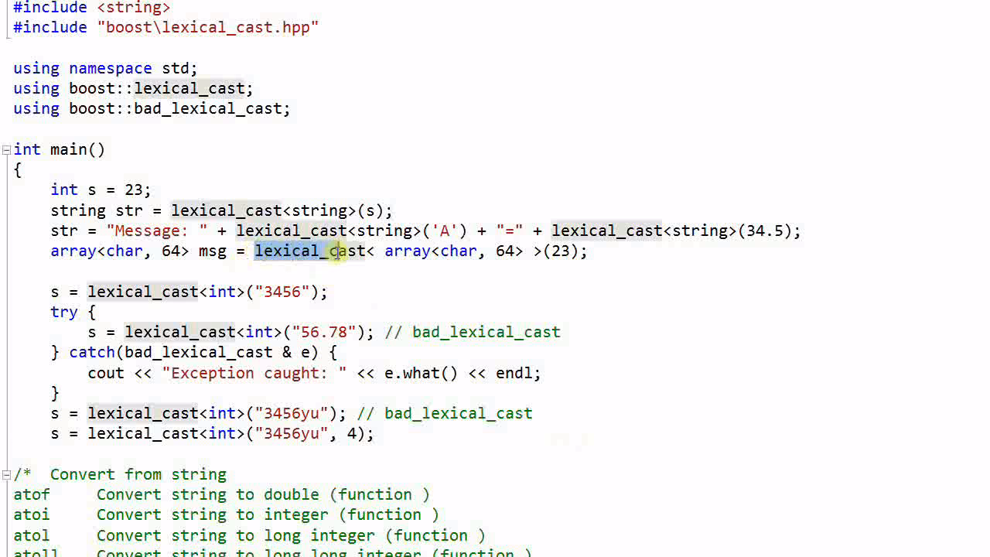
mouse_move(396, 313)
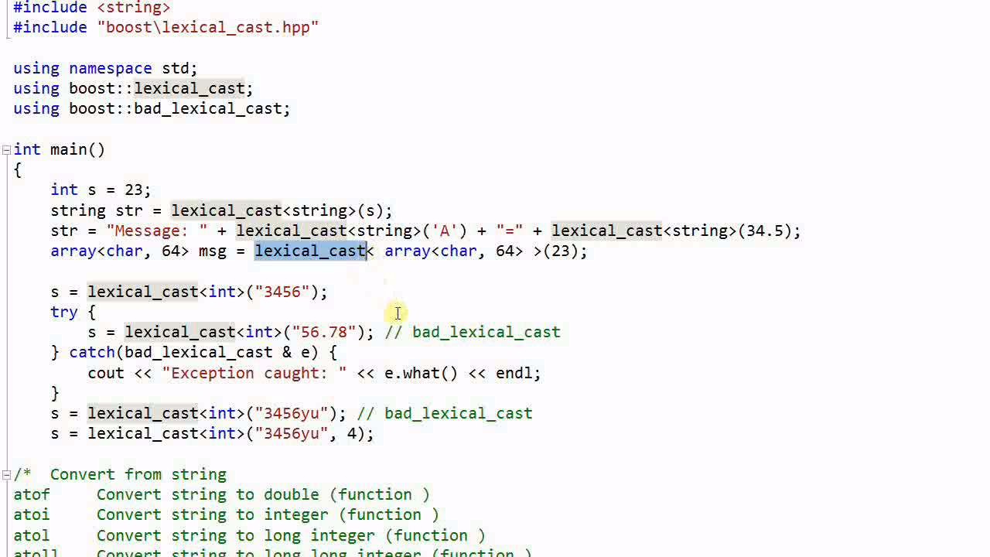
mouse_move(627, 374)
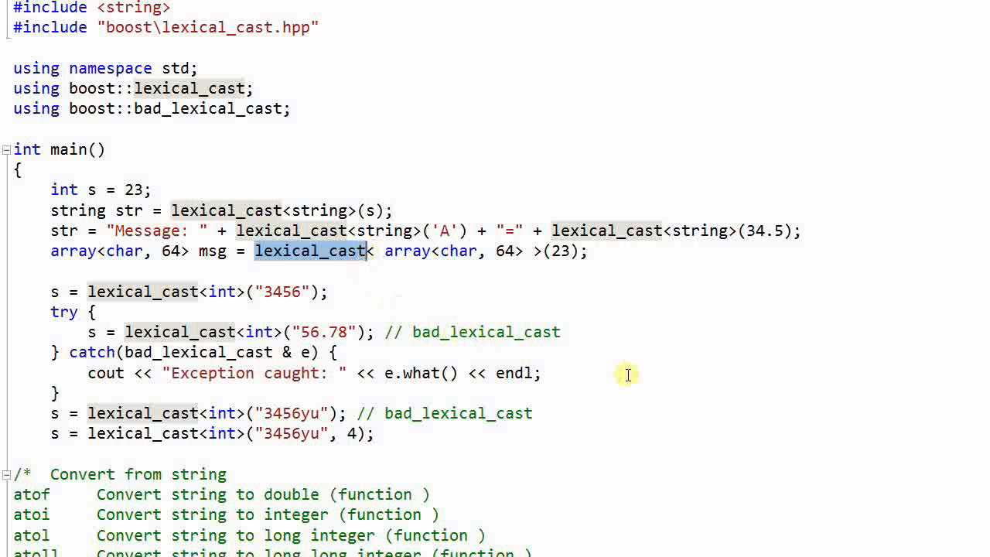
mouse_move(609, 451)
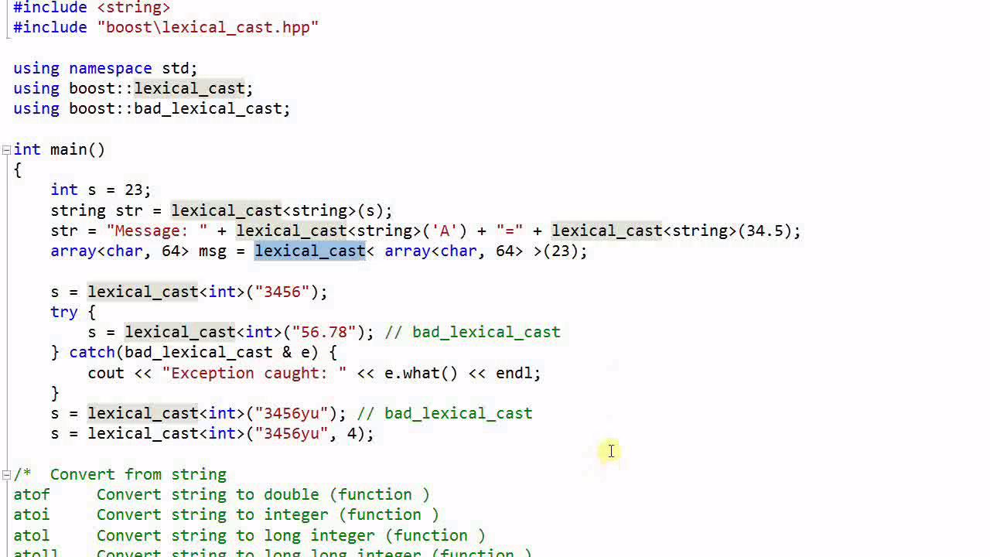
scroll(down, 3)
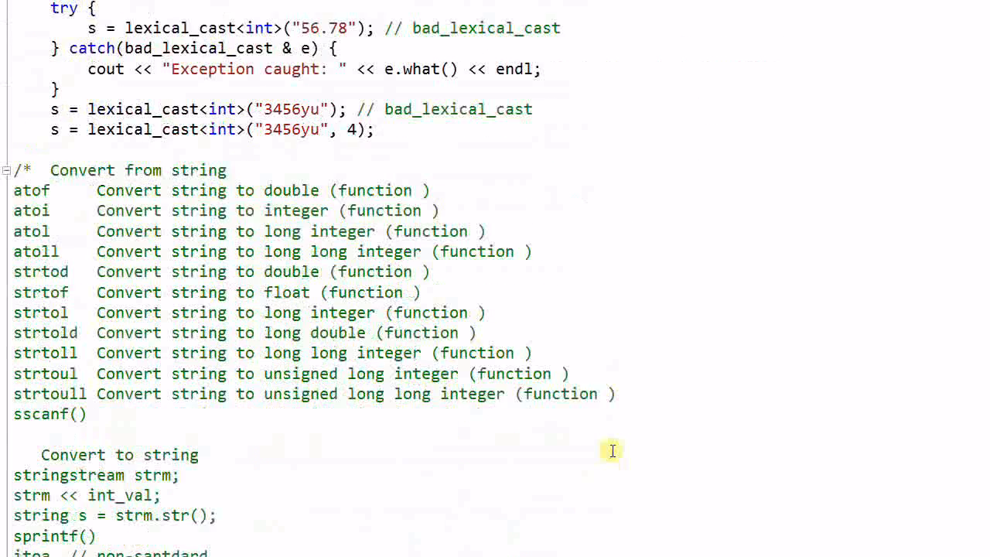